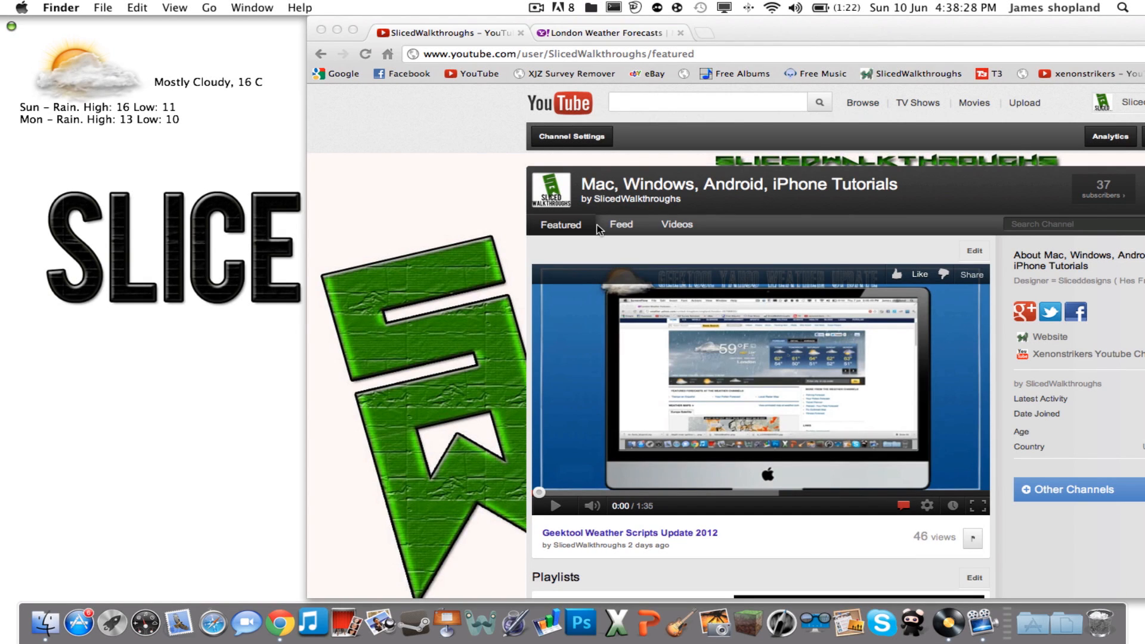
{"action": "mouse_move", "coordinate": [158, 178]}
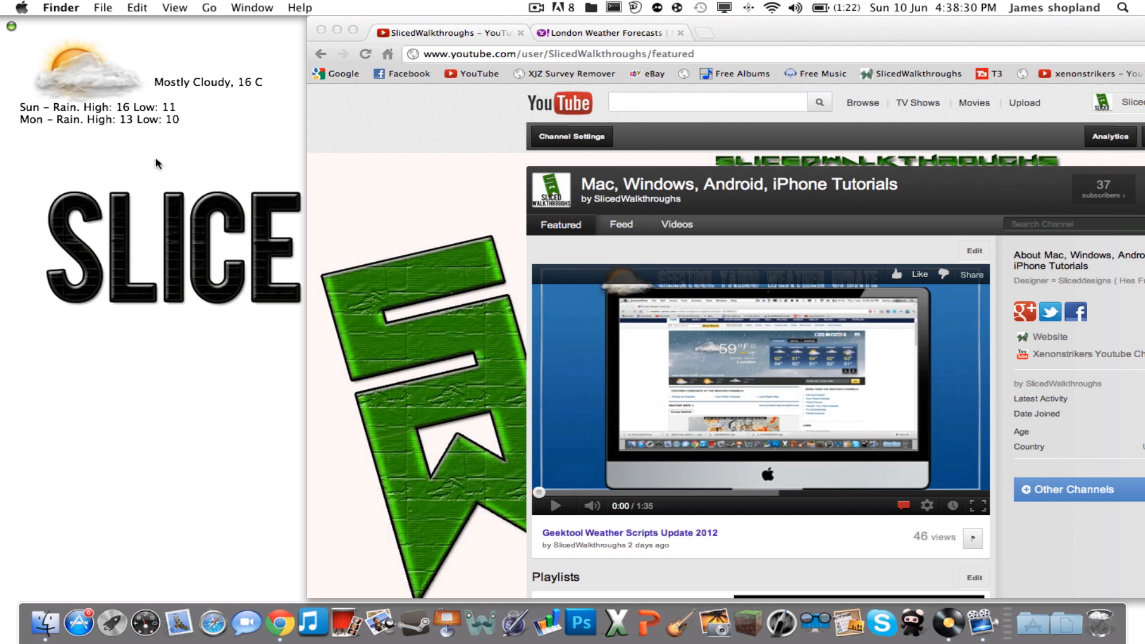
{"action": "mouse_move", "coordinate": [57, 53]}
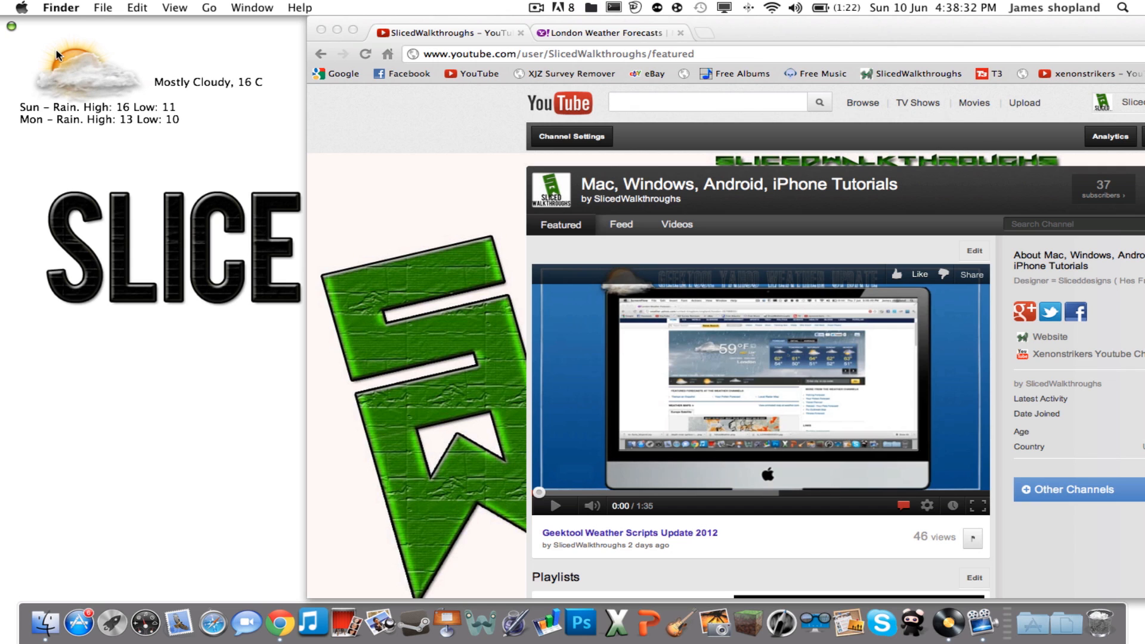
{"action": "mouse_move", "coordinate": [14, 45]}
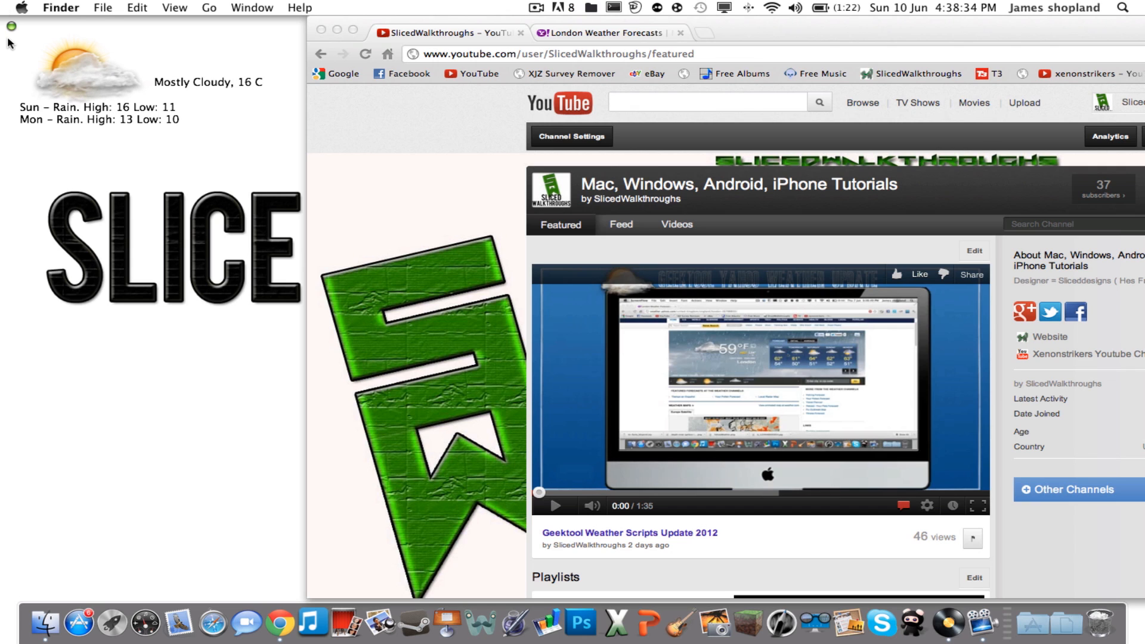
{"action": "mouse_move", "coordinate": [14, 138]}
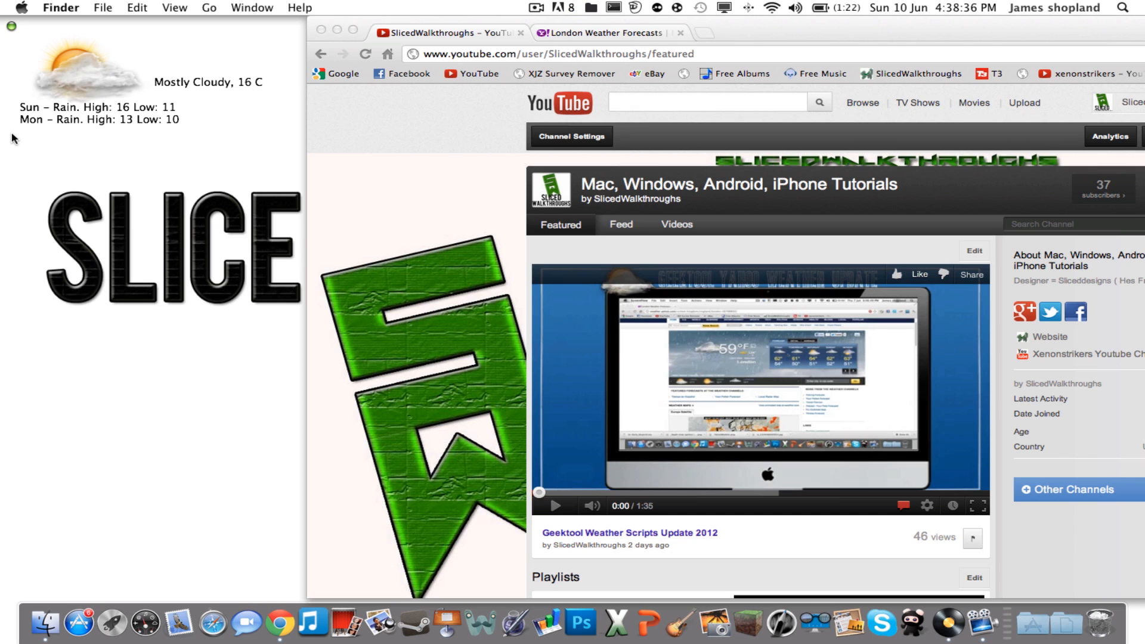
{"action": "mouse_move", "coordinate": [42, 70]}
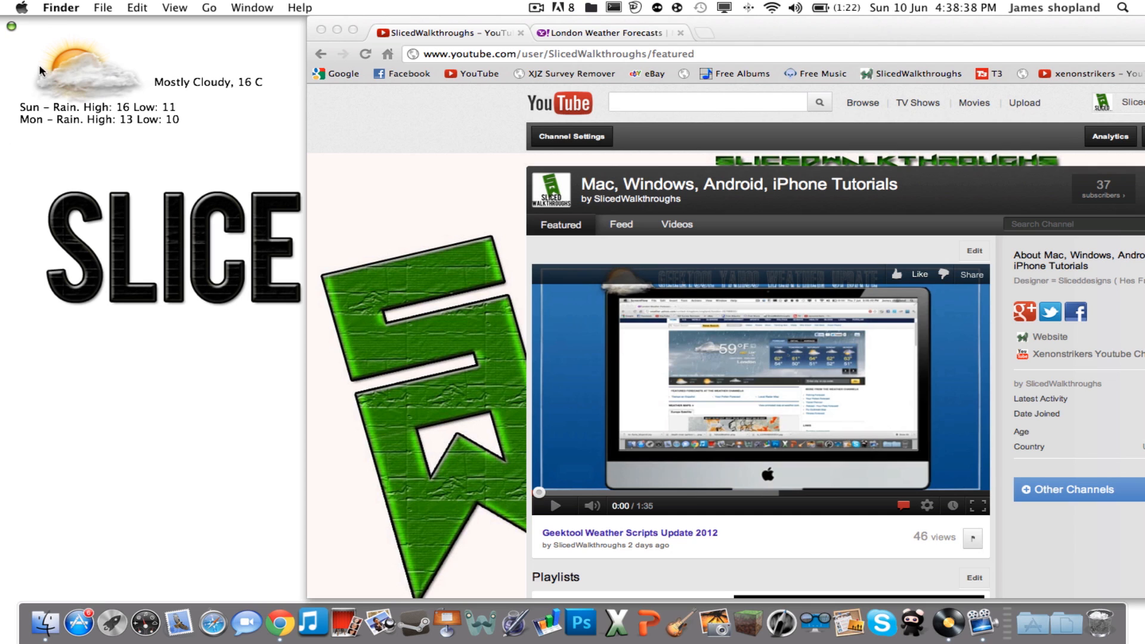
{"action": "mouse_move", "coordinate": [80, 69]}
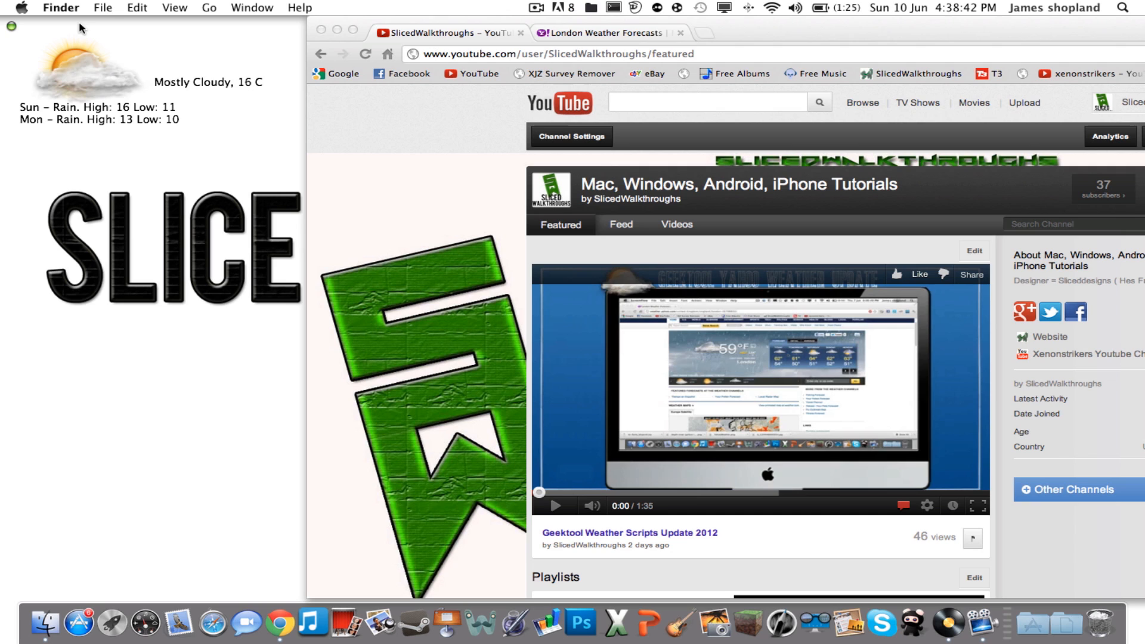
{"action": "mouse_move", "coordinate": [543, 110]}
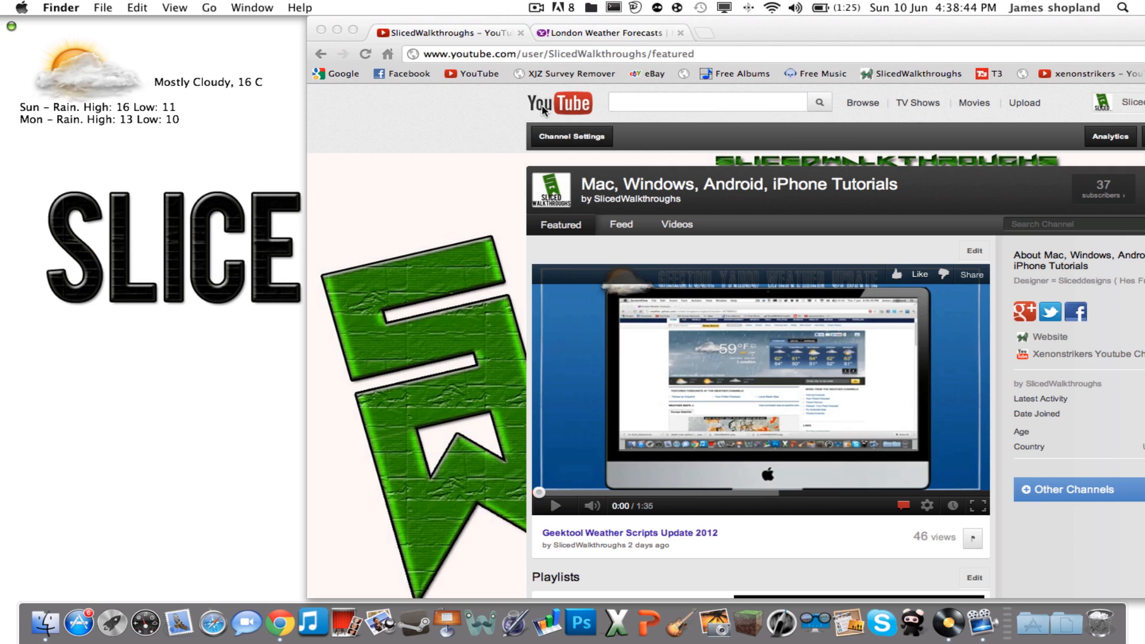
{"action": "mouse_move", "coordinate": [415, 7]}
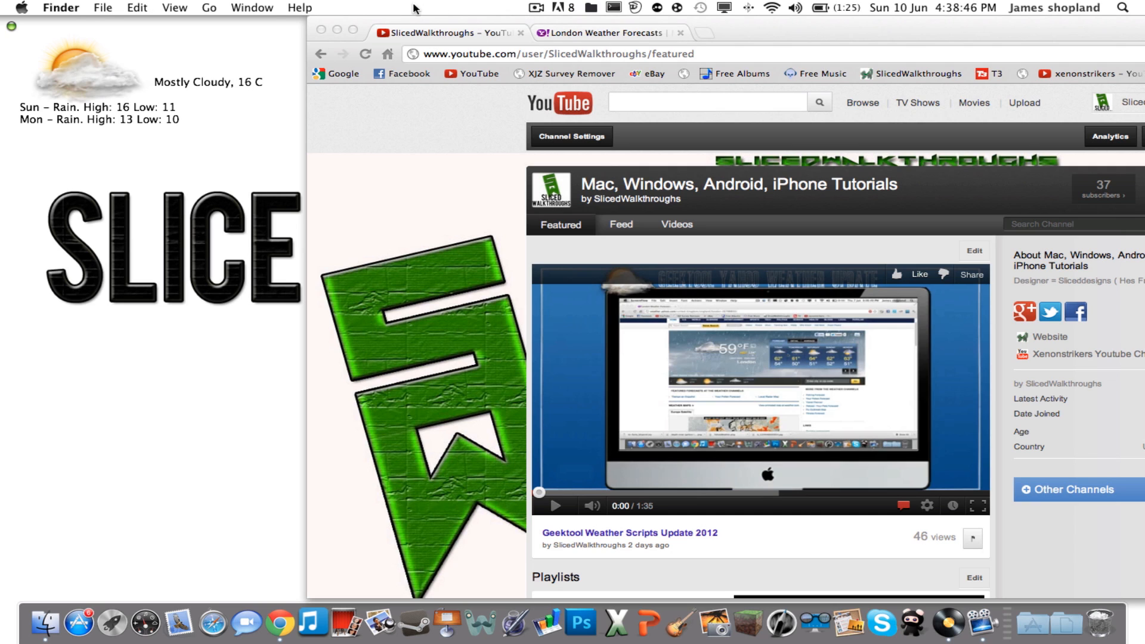
Show Yahoo Weather's London forecast page reading 16°C and mostly cloudy.
{"action": "left_click", "coordinate": [605, 34]}
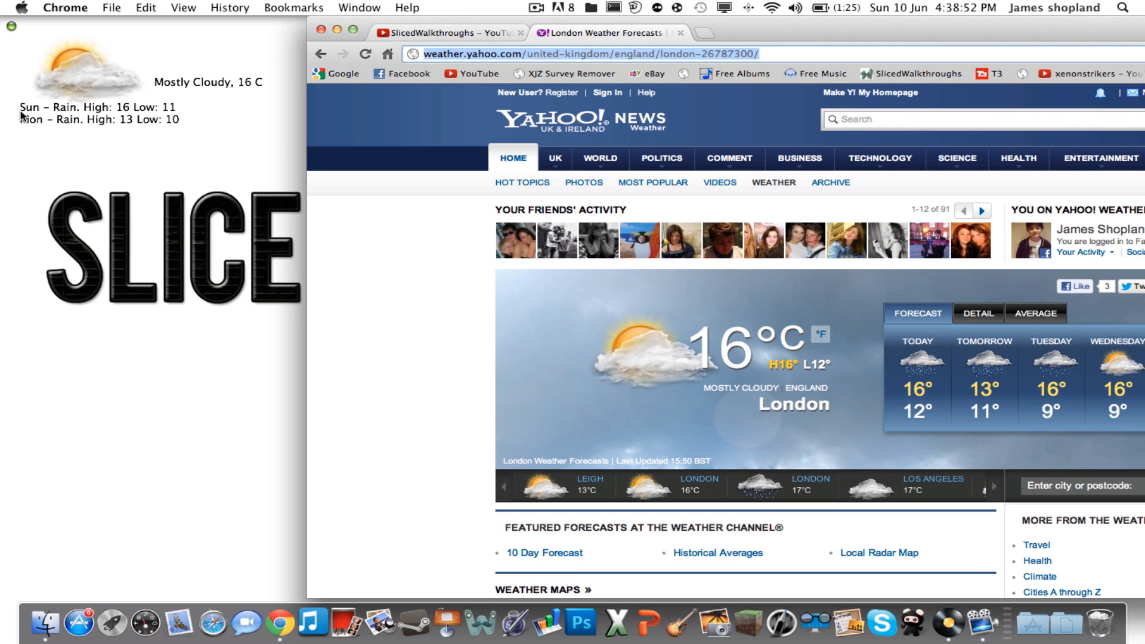
{"action": "mouse_move", "coordinate": [135, 122]}
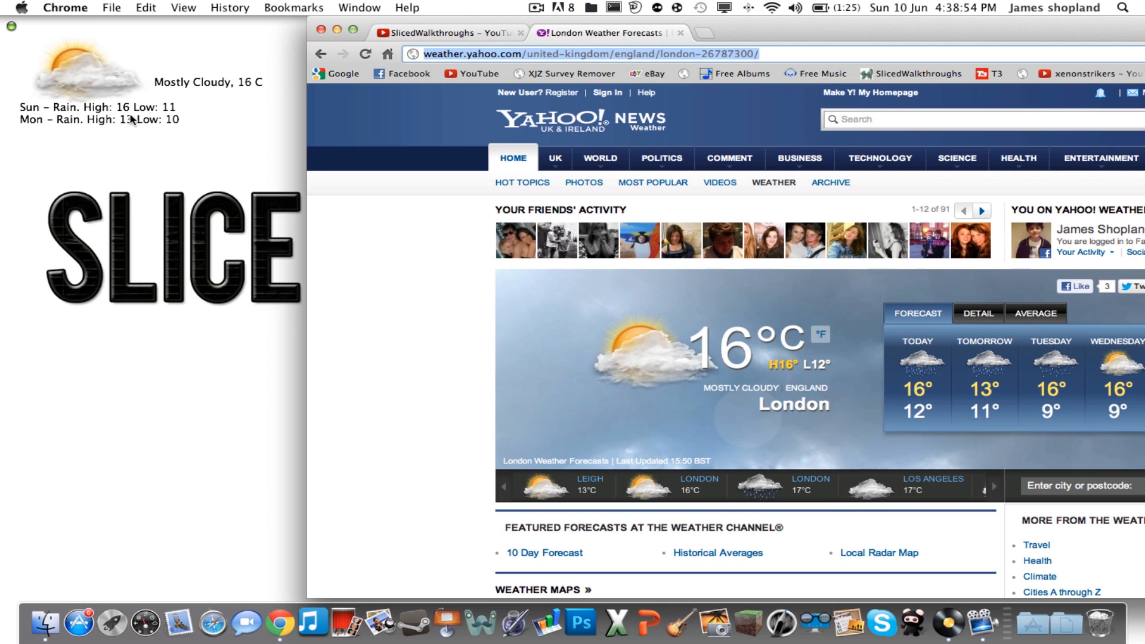
{"action": "mouse_move", "coordinate": [189, 144]}
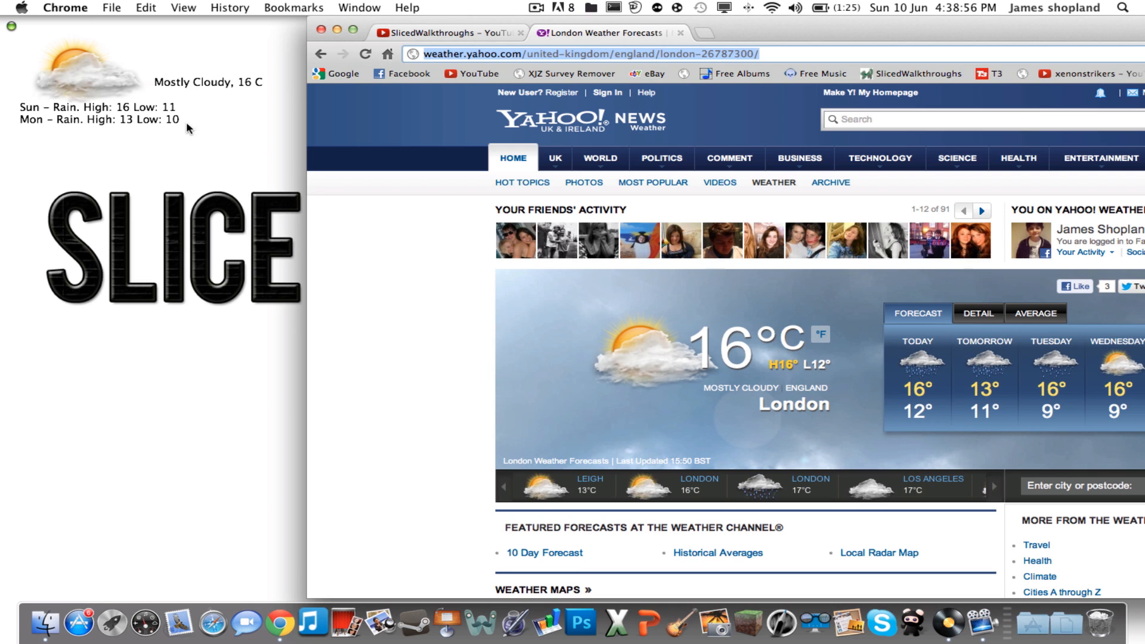
{"action": "mouse_move", "coordinate": [993, 377]}
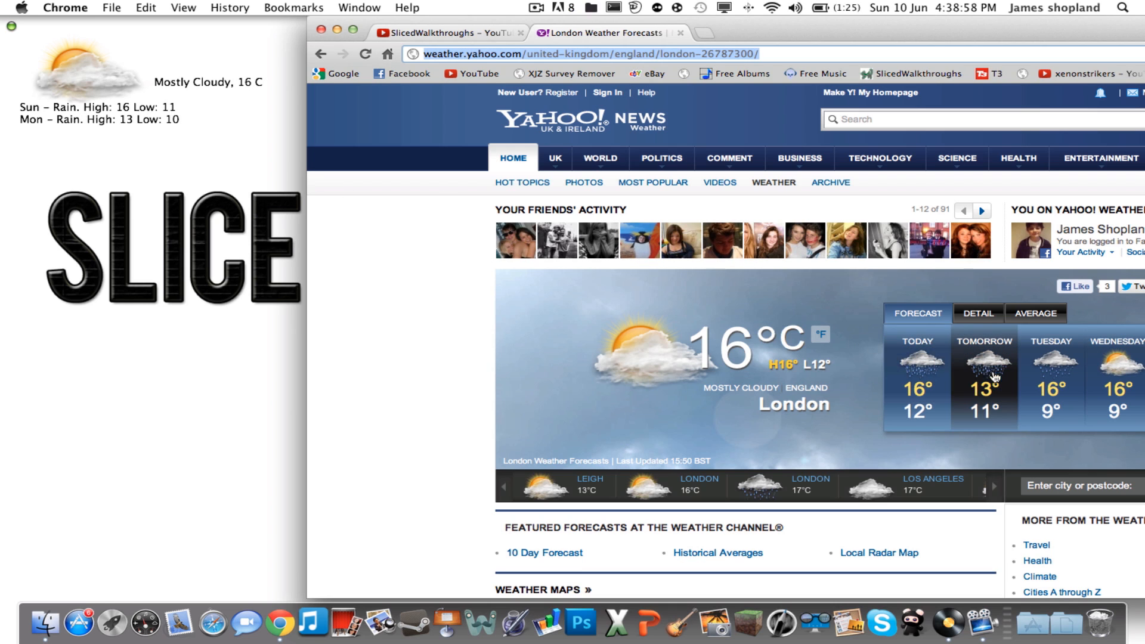
{"action": "mouse_move", "coordinate": [1020, 417]}
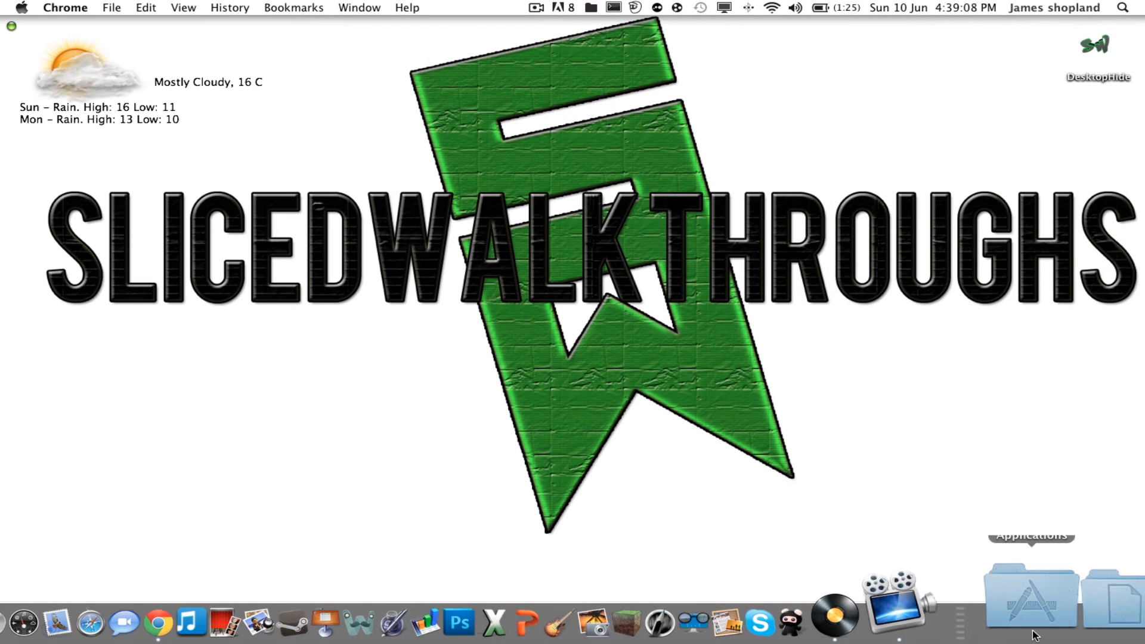
Make TextEdit active and show its recent documents list including codes weather (5).txt.
{"action": "left_click", "coordinate": [1030, 608]}
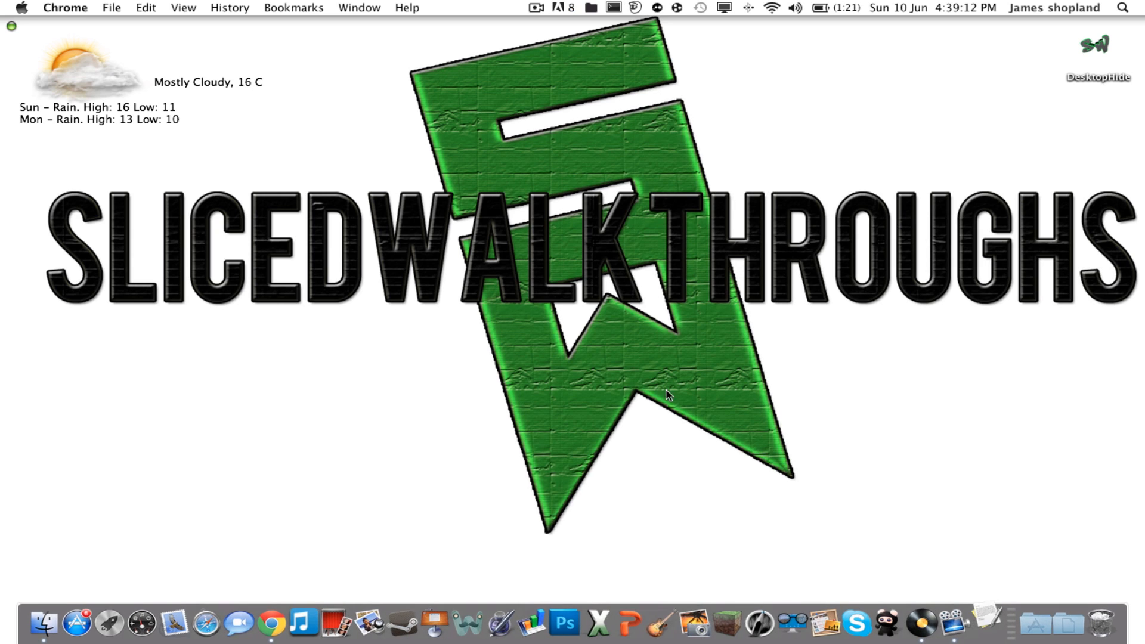
{"action": "right_click", "coordinate": [966, 582]}
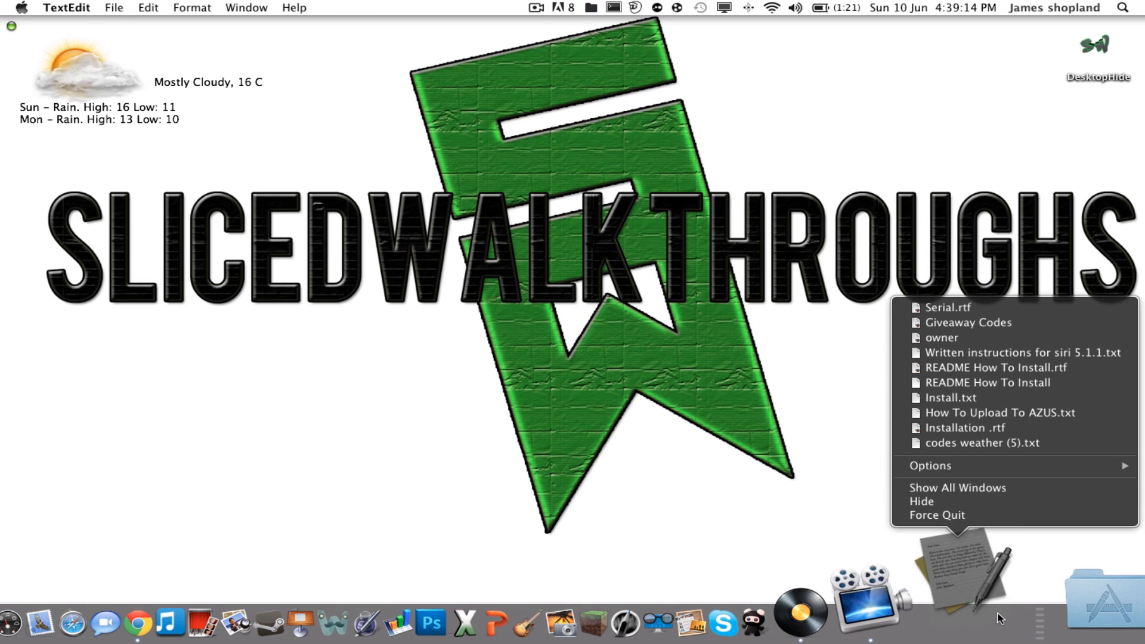
{"action": "mouse_move", "coordinate": [708, 468]}
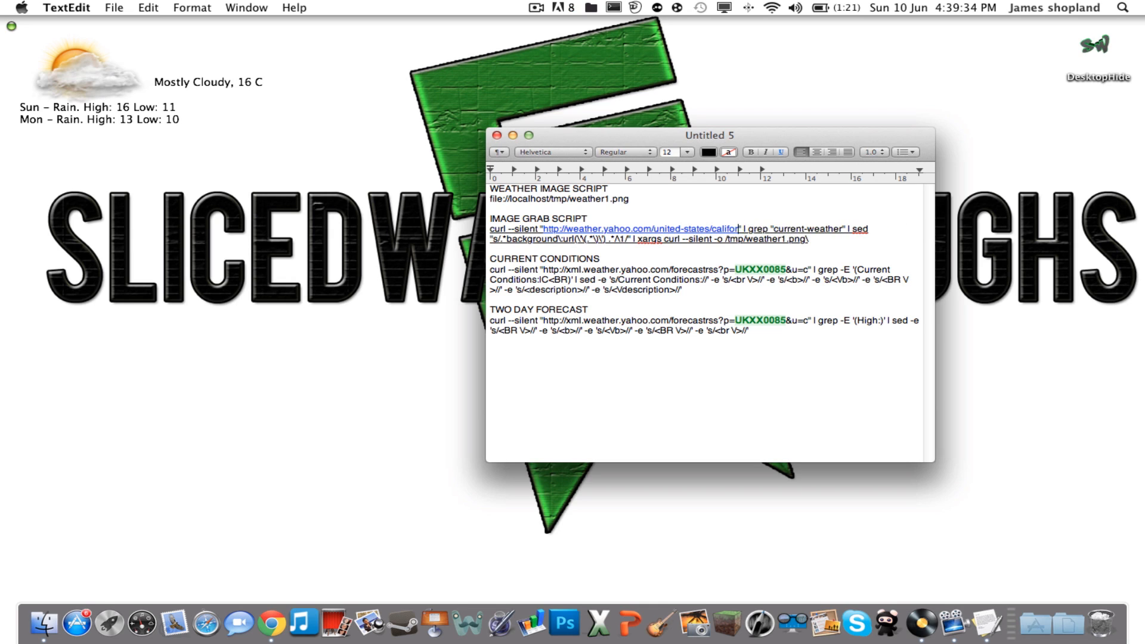
Replace the real weather page address in the script with the YOUR-URL placeholder.
{"action": "key", "text": "backspace"}
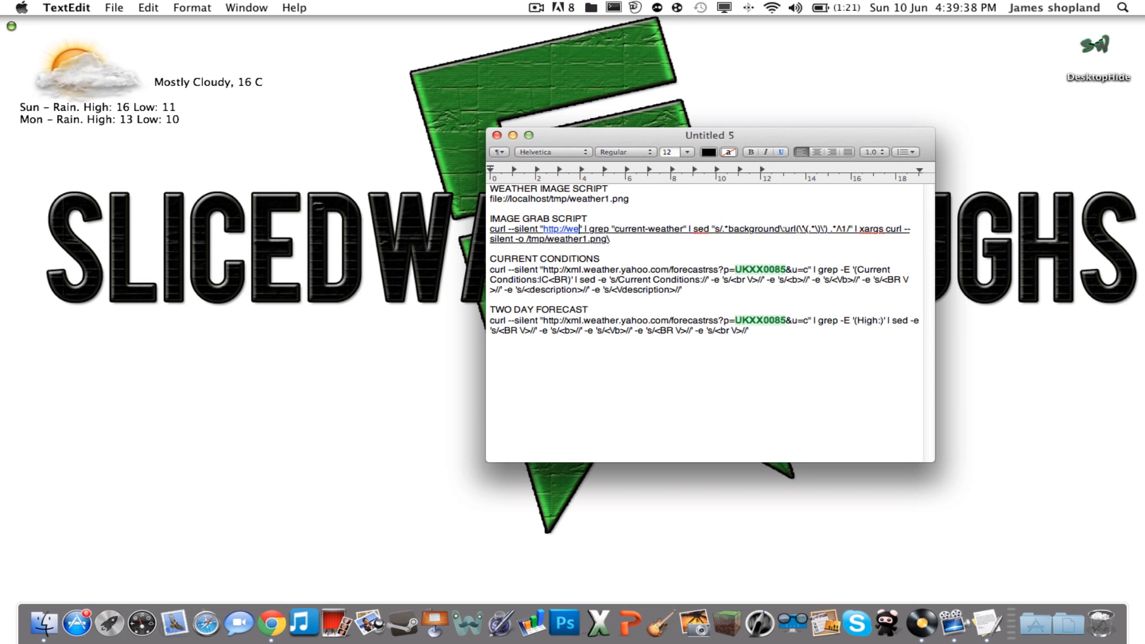
{"action": "key", "text": "Backspace"}
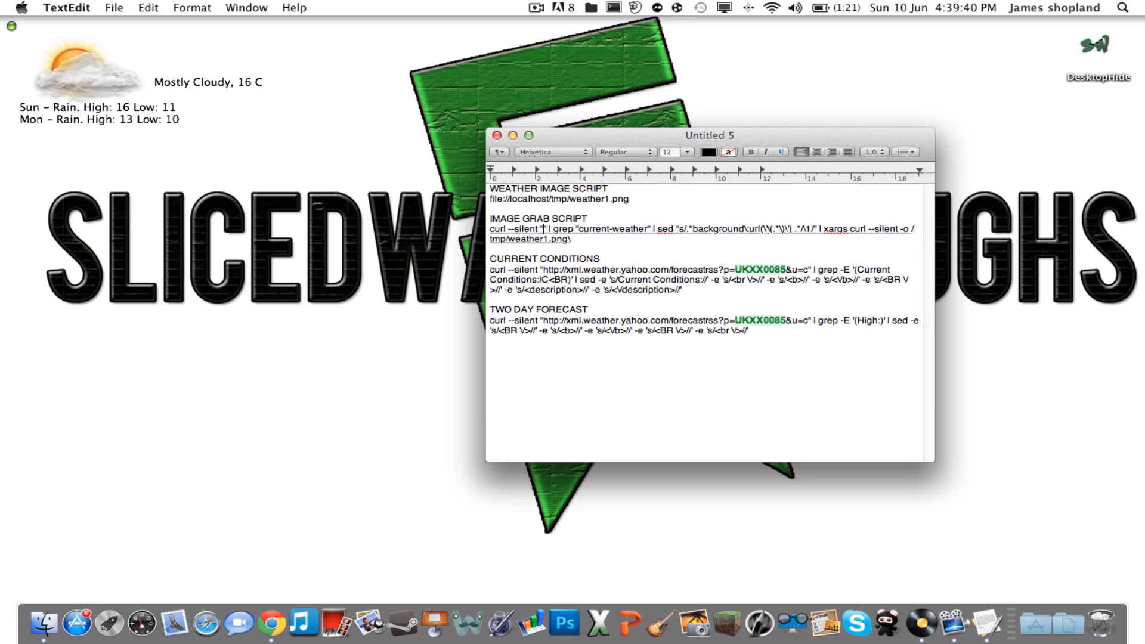
{"action": "type", "text": "YOUR"}
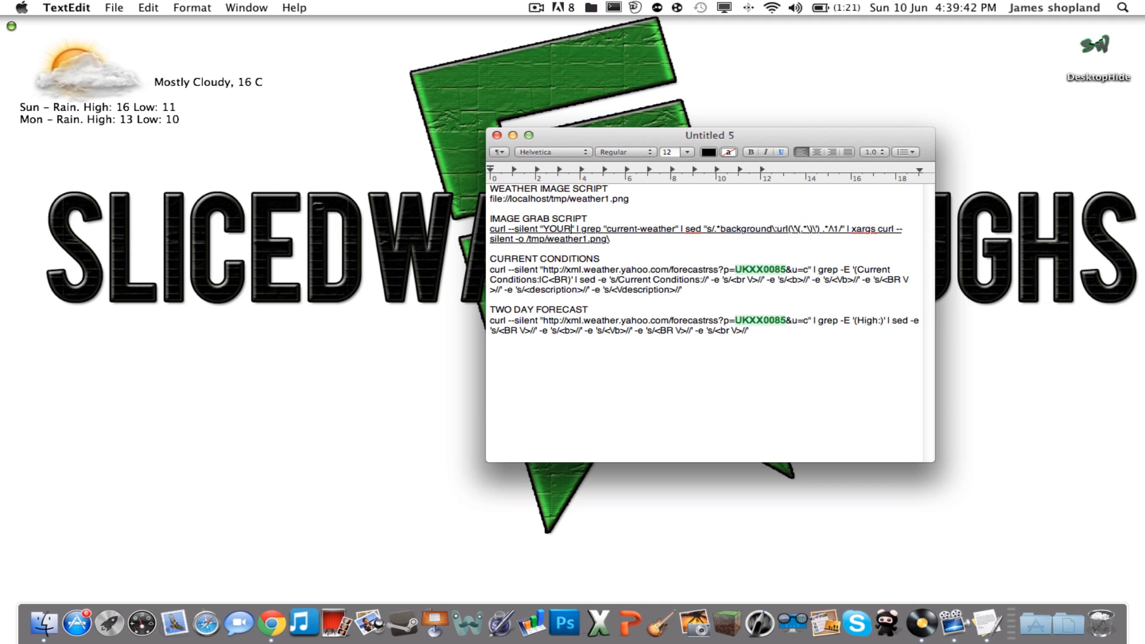
{"action": "type", "text": "-URL"}
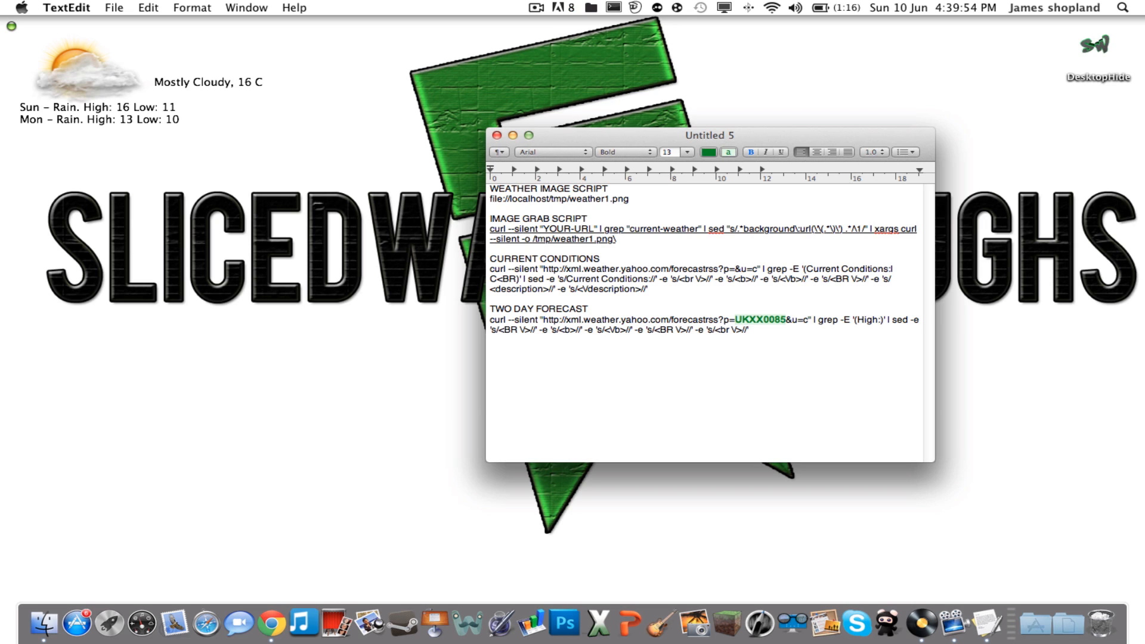
Replace the UKXX0085 code with an AREA-Code placeholder in both weather scripts.
{"action": "type", "text": "AREa"}
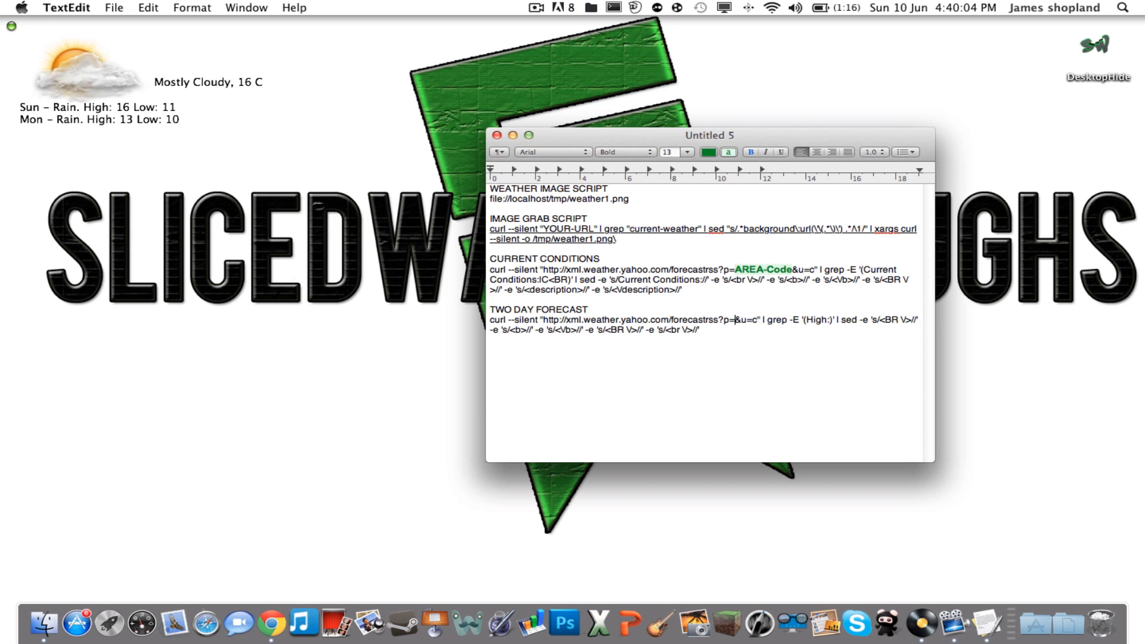
{"action": "type", "text": "Area"}
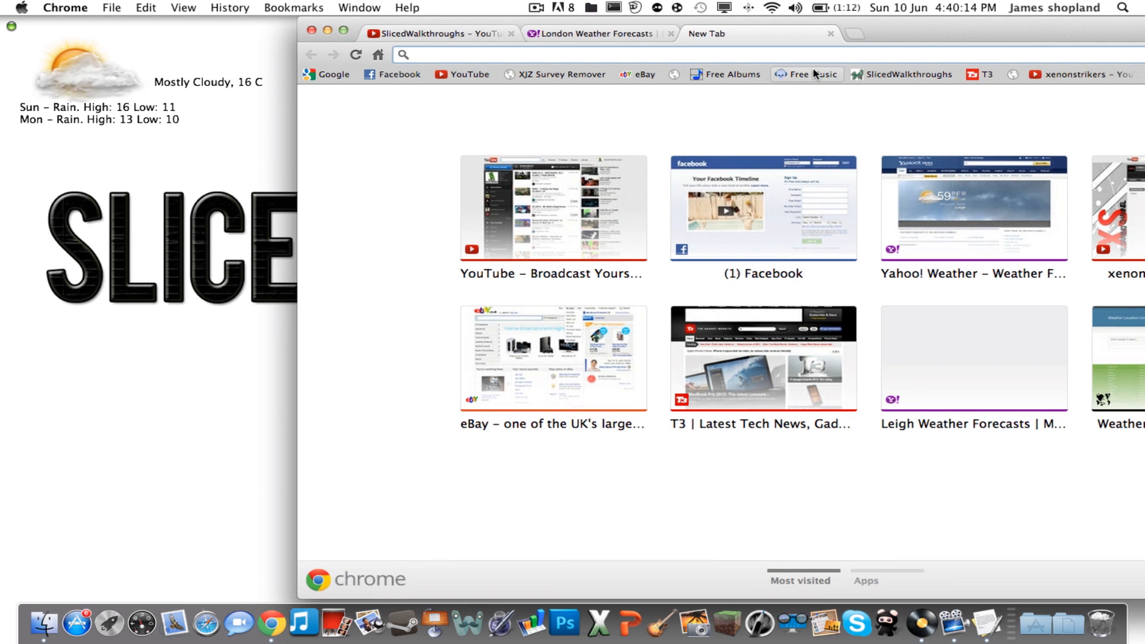
Search Google for 'yahoo weather' and open the Yahoo! Weather homepage showing London.
{"action": "type", "text": "yahoo weather"}
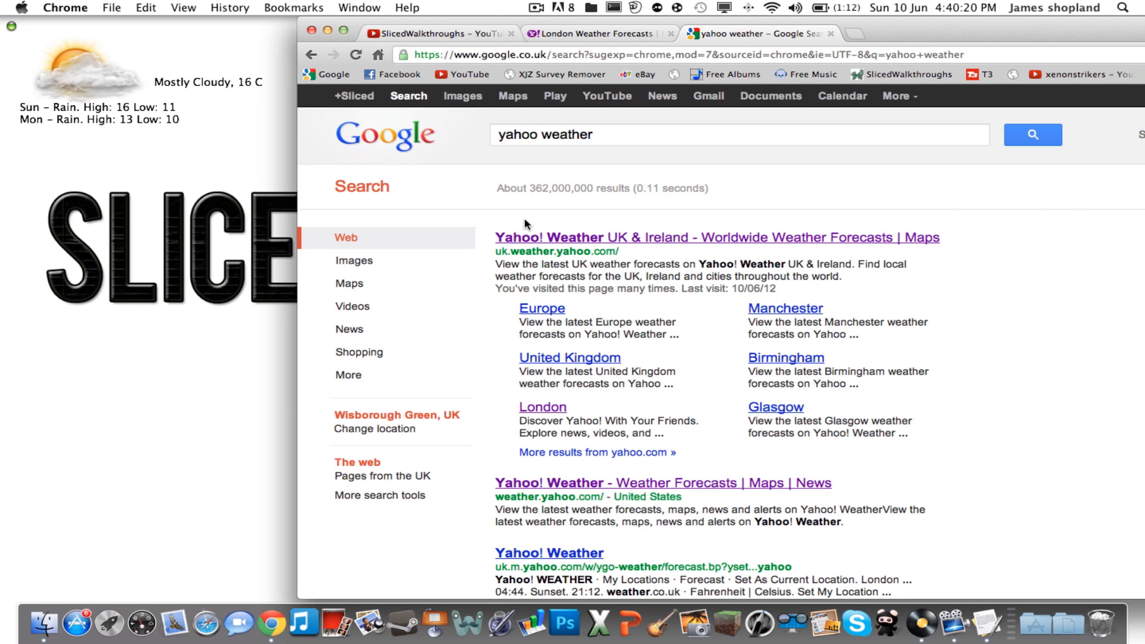
{"action": "left_click", "coordinate": [681, 236]}
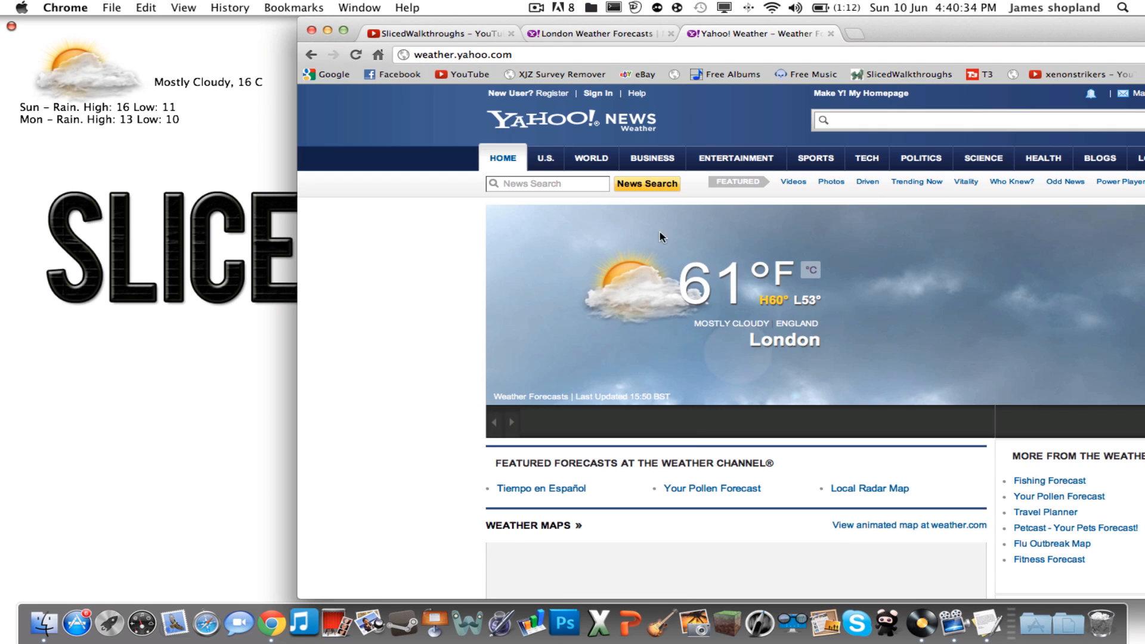
Scroll the Yahoo Weather page to the city search box with its saved locations.
{"action": "scroll", "scroll_direction": "down", "scroll_amount": 3}
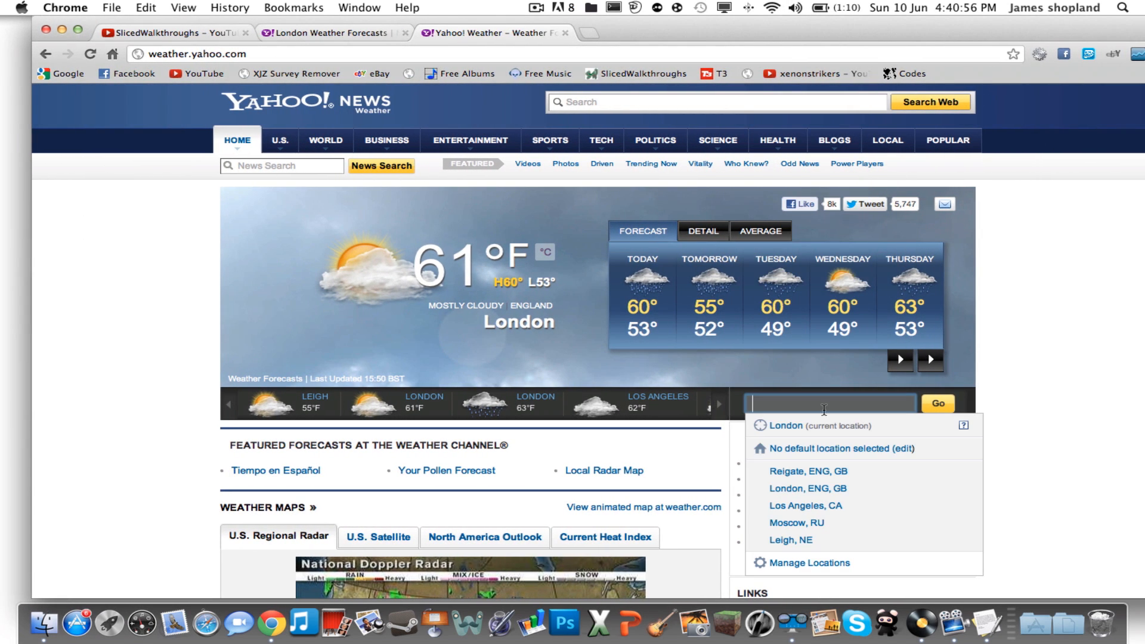
Pick London from the Yahoo Weather location suggestions to reach its page.
{"action": "type", "text": "lon"}
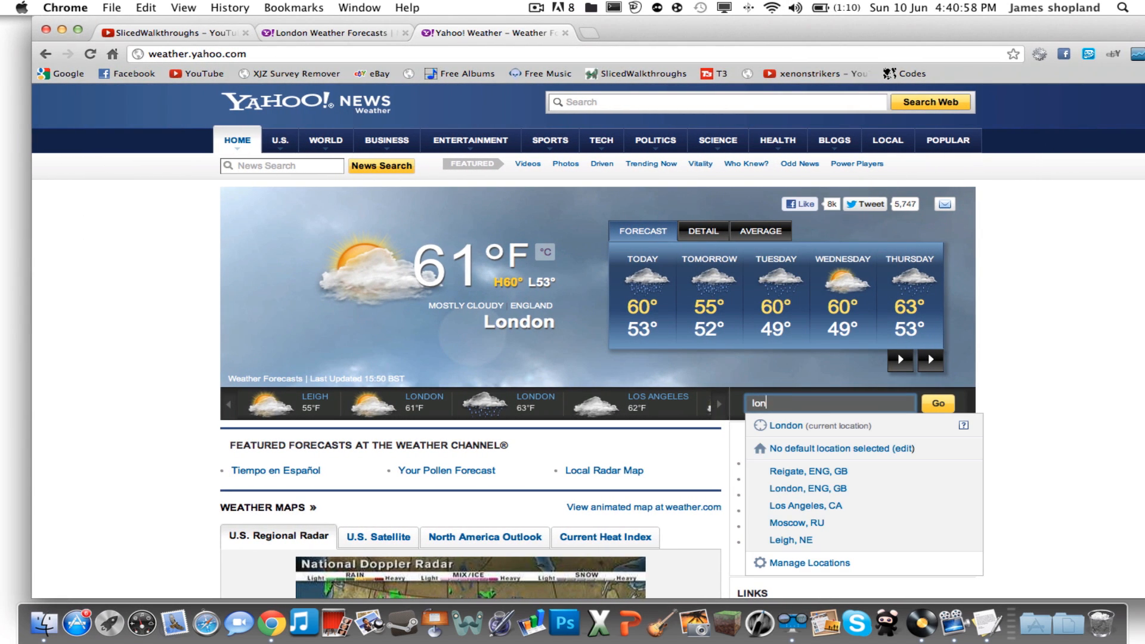
{"action": "left_click", "coordinate": [804, 489]}
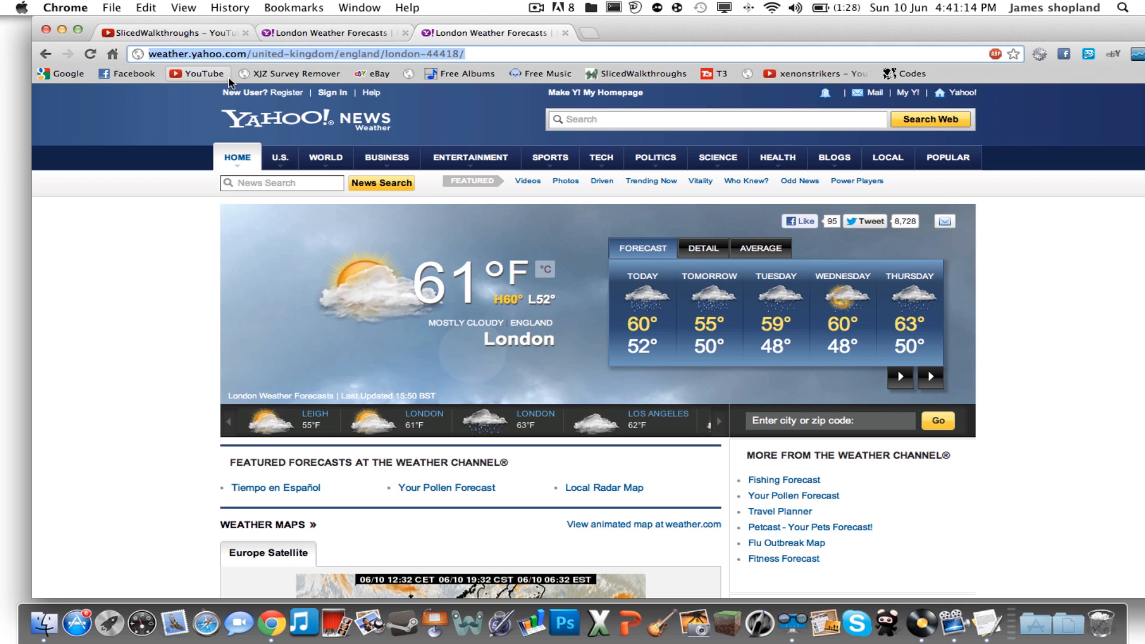
{"action": "mouse_move", "coordinate": [232, 80]}
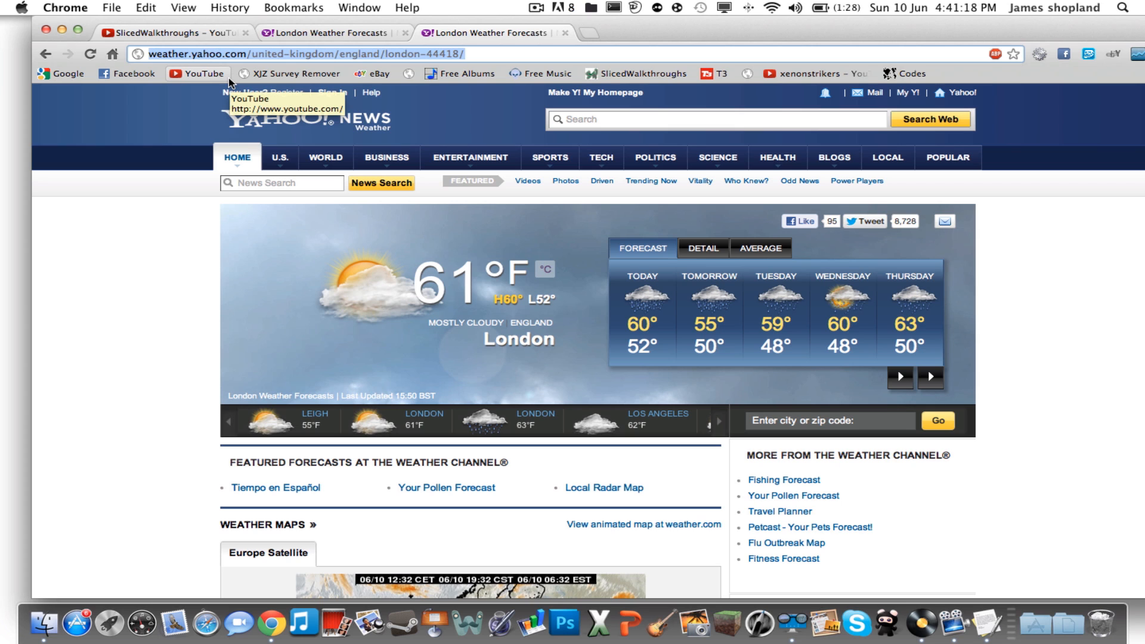
{"action": "mouse_move", "coordinate": [147, 9]}
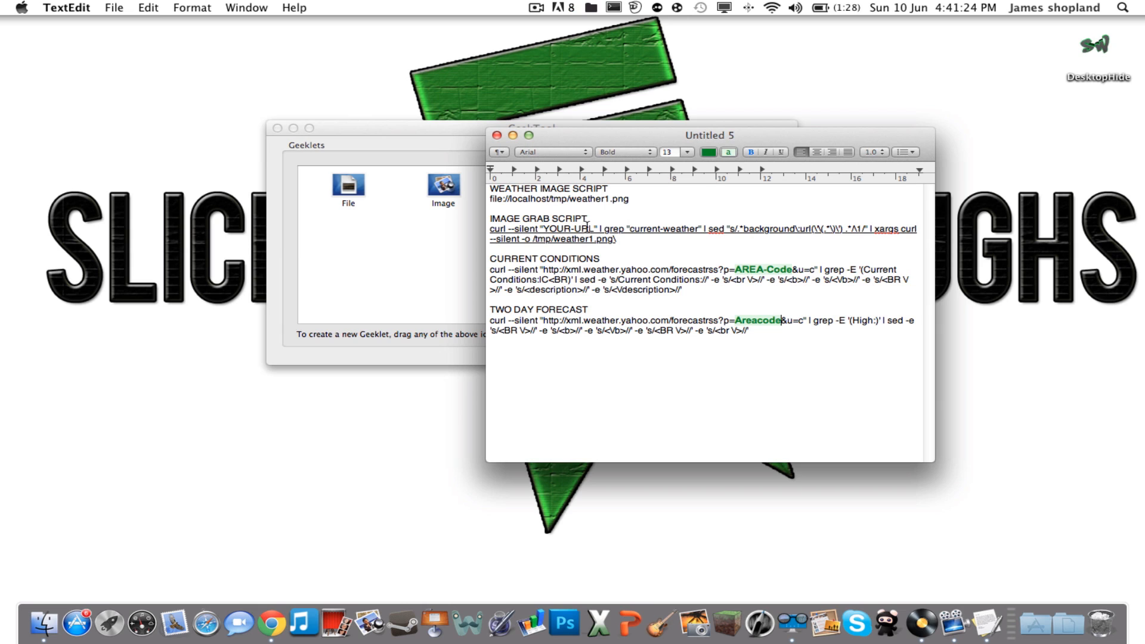
{"action": "double_click", "coordinate": [567, 229]}
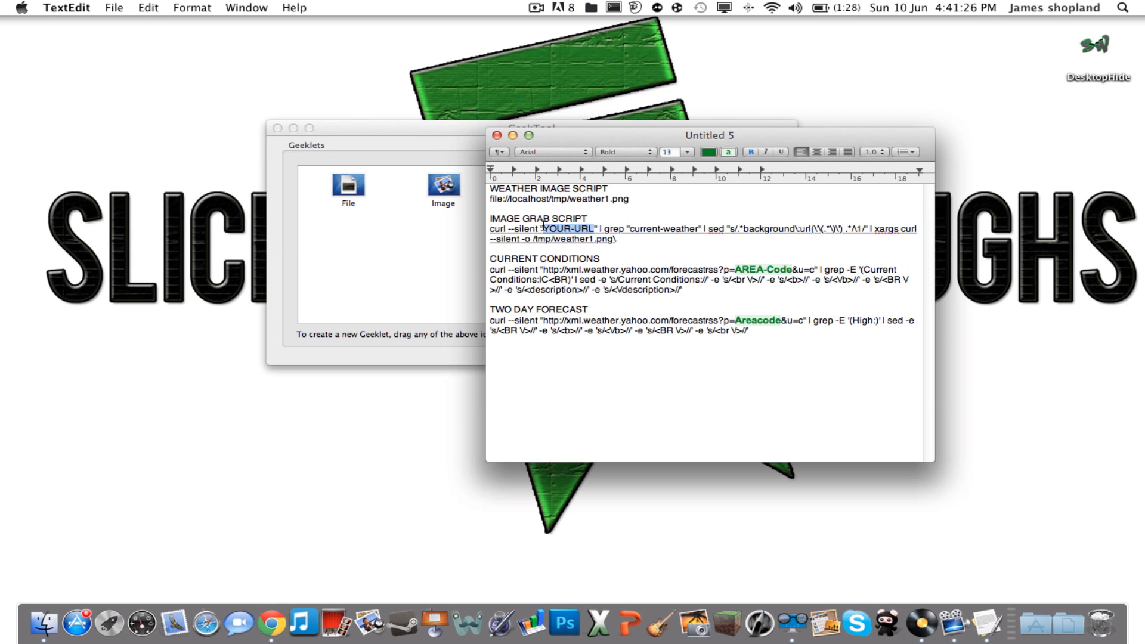
{"action": "type", "text": "http://weather.yahoo.com/united-kingdom/england/london-44418/"}
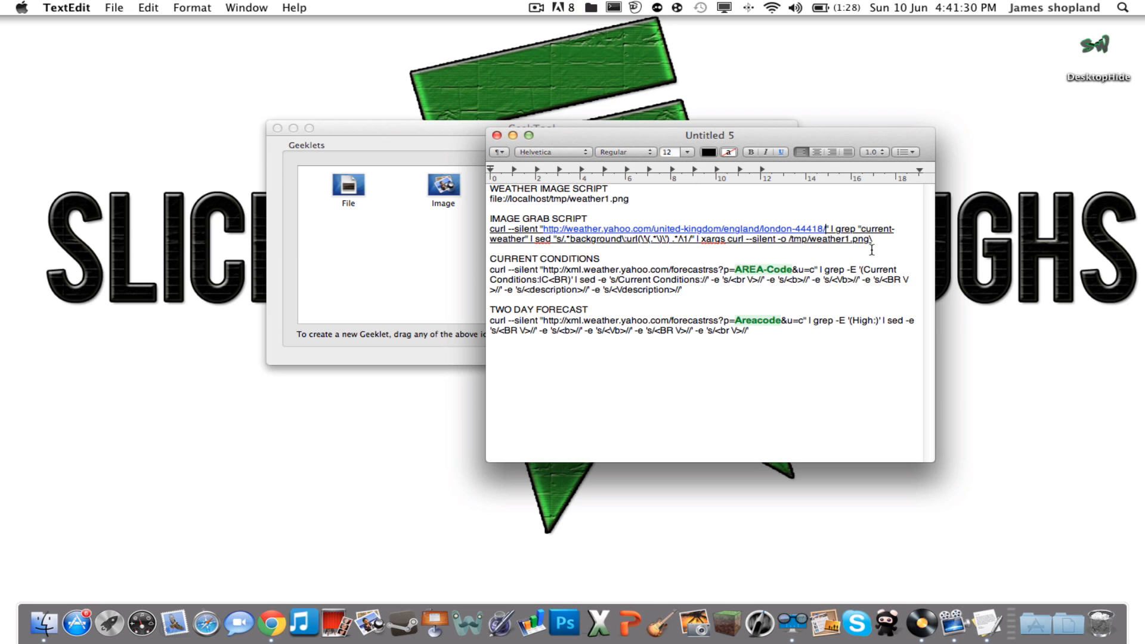
{"action": "left_click_drag", "start_coordinate": [492, 229], "coordinate": [873, 239]}
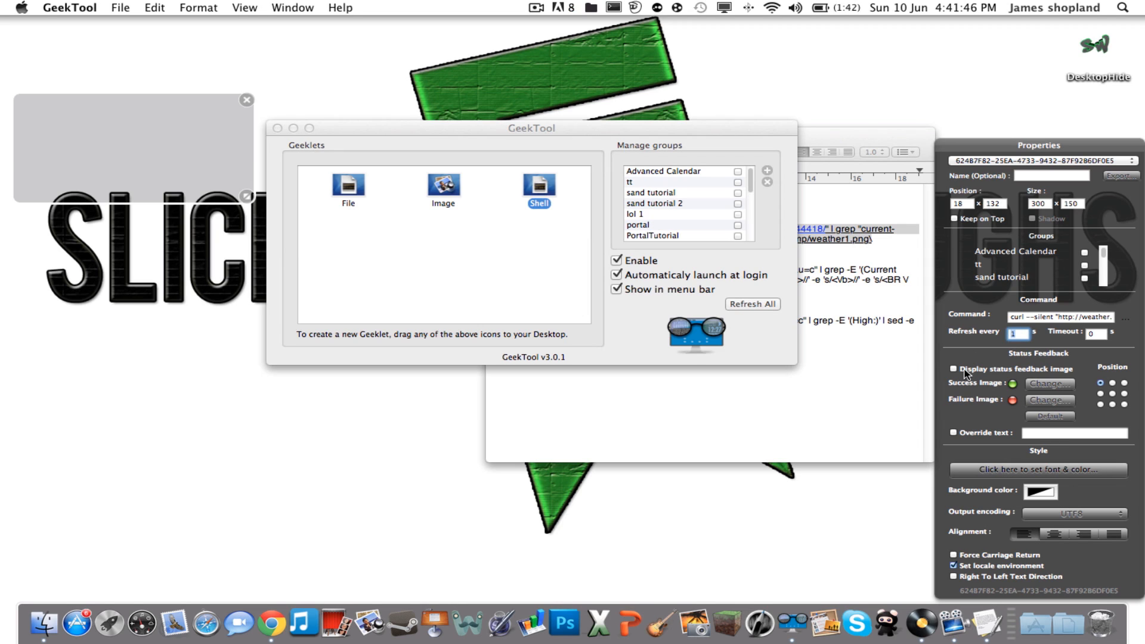
Enable the status feedback light and shrink the shell geeklet to a small top-left box.
{"action": "left_click", "coordinate": [951, 369]}
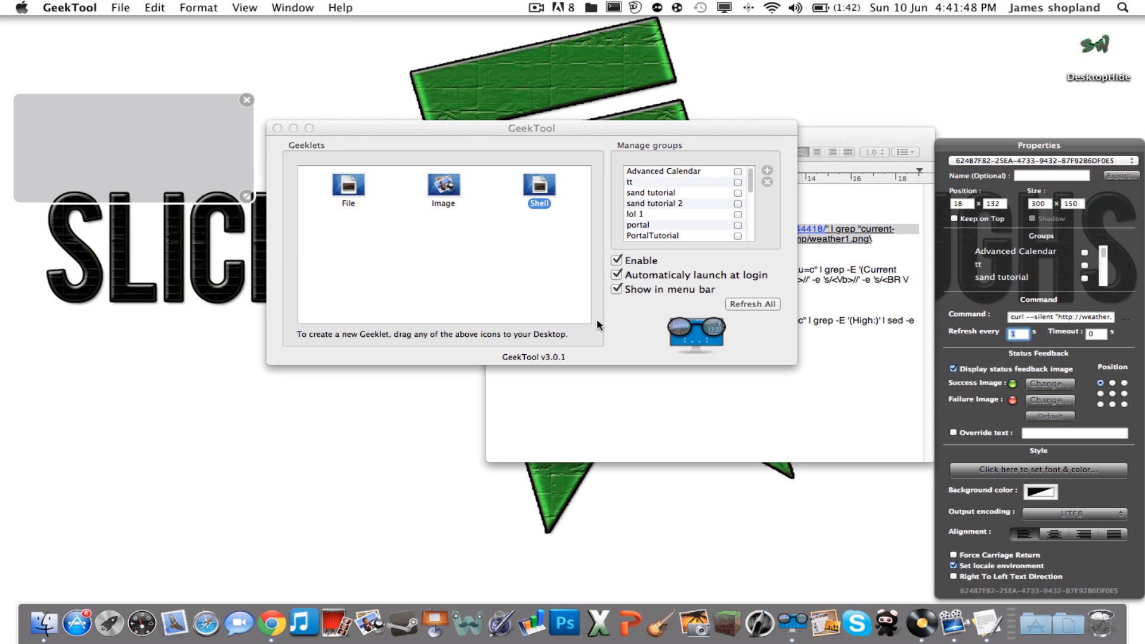
{"action": "left_click_drag", "start_coordinate": [260, 201], "coordinate": [196, 173]}
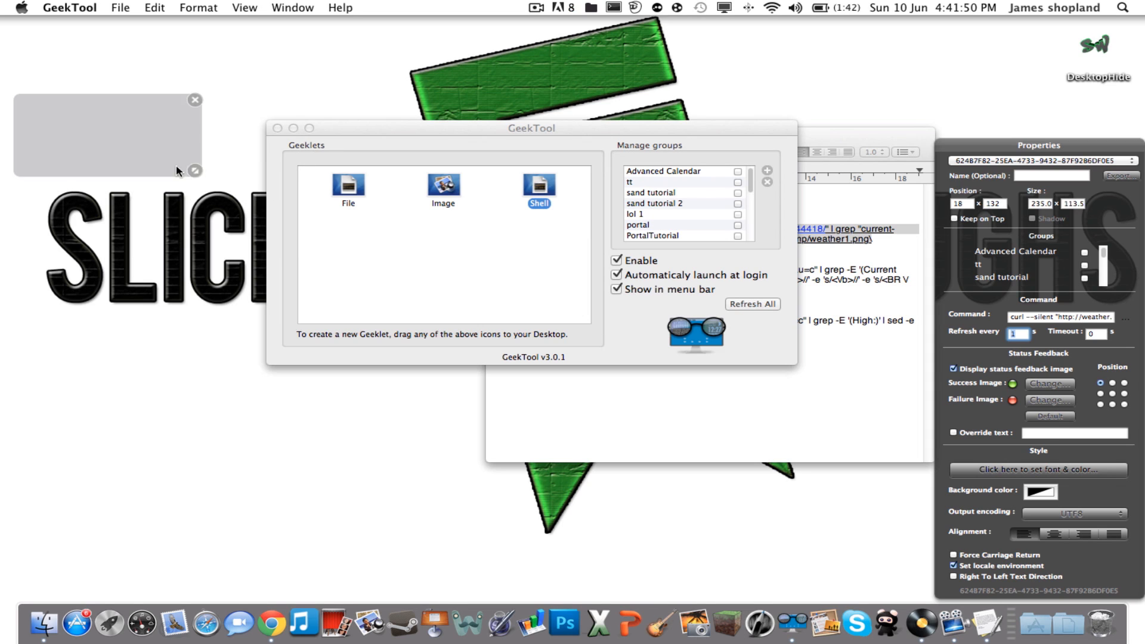
{"action": "left_click_drag", "start_coordinate": [195, 170], "coordinate": [76, 118]}
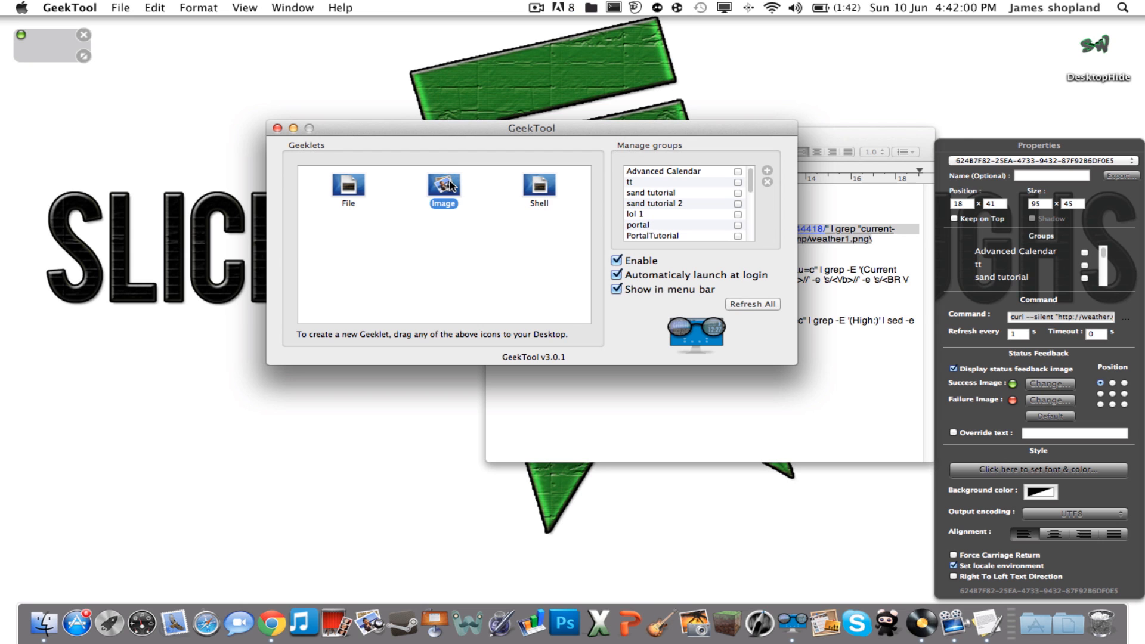
Place an image geeklet on the desktop pointing at file://localhost/tmp/weather1.png.
{"action": "left_click_drag", "start_coordinate": [444, 185], "coordinate": [120, 123]}
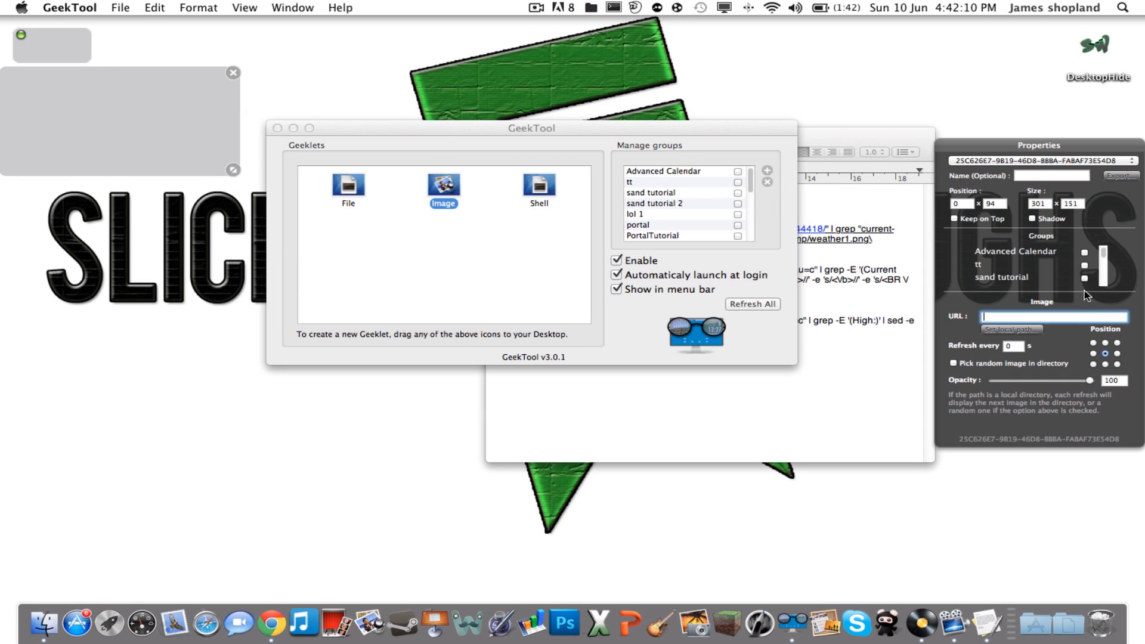
{"action": "type", "text": "file://localhost/tmp/weather1.png"}
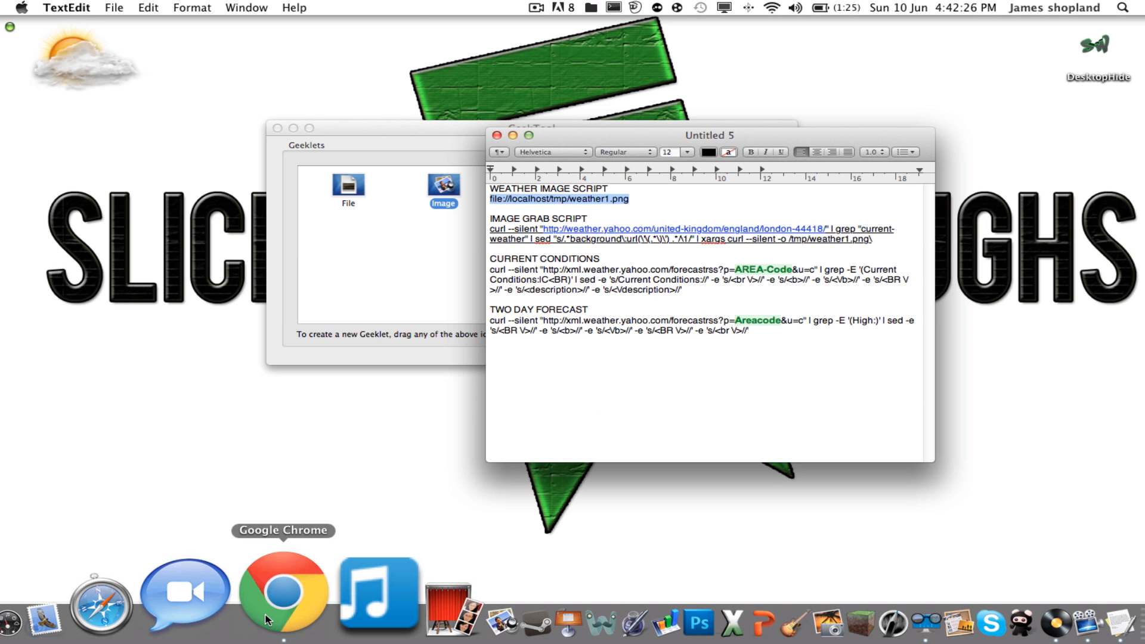
Search the weather location codes site in Chrome for London's code.
{"action": "left_click", "coordinate": [285, 596]}
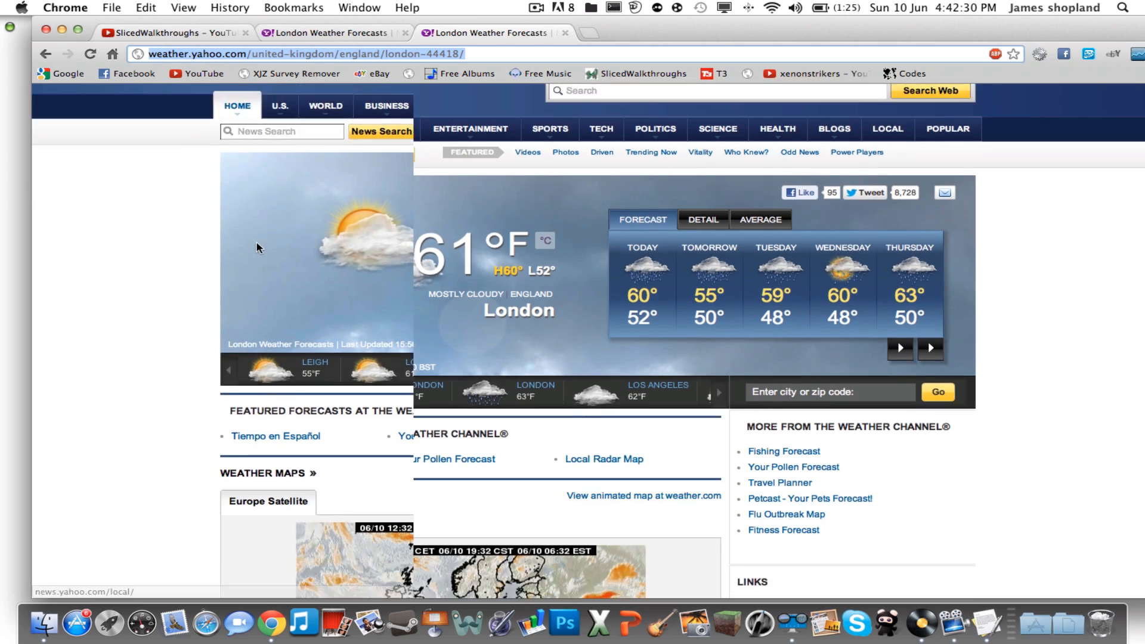
{"action": "scroll", "scroll_direction": "down", "scroll_amount": 3}
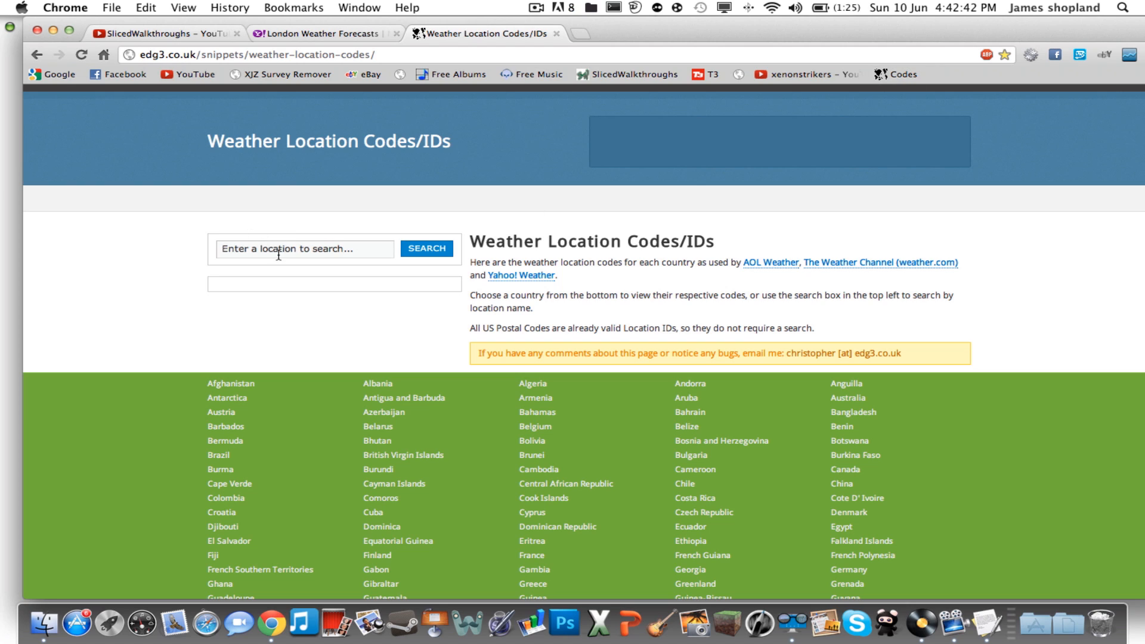
{"action": "left_click", "coordinate": [304, 248]}
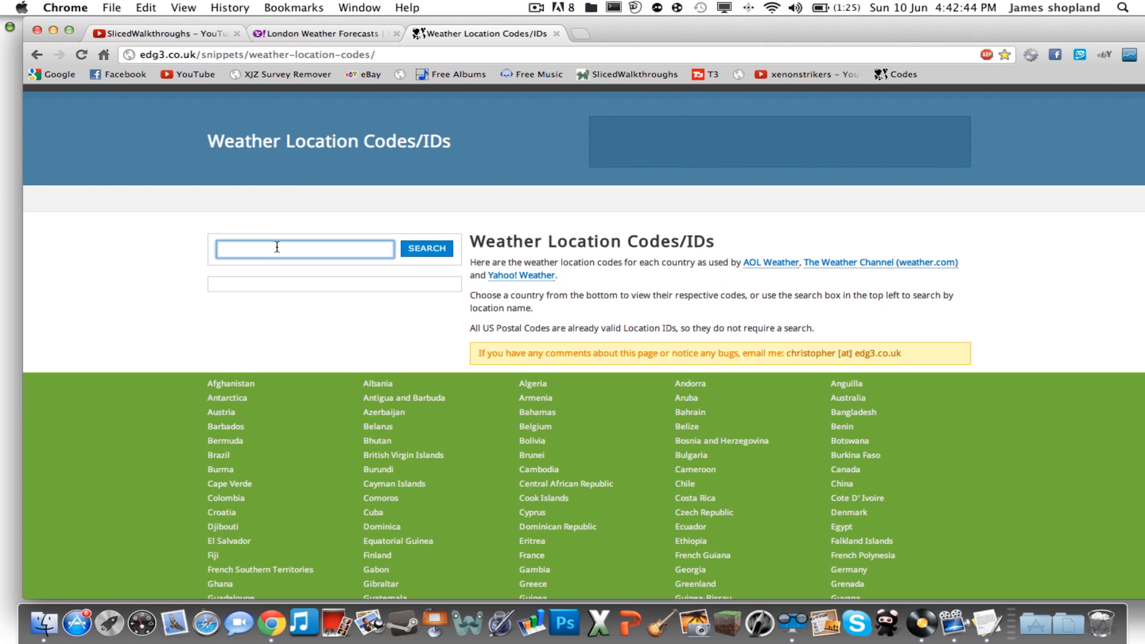
{"action": "type", "text": "london\\"}
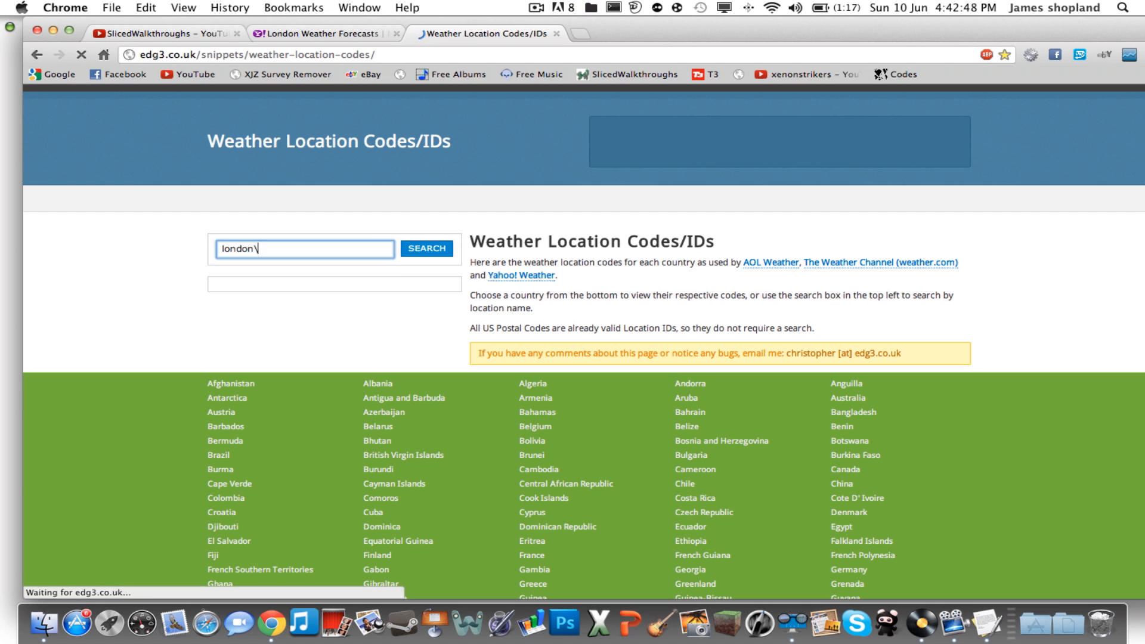
{"action": "left_click", "coordinate": [427, 248]}
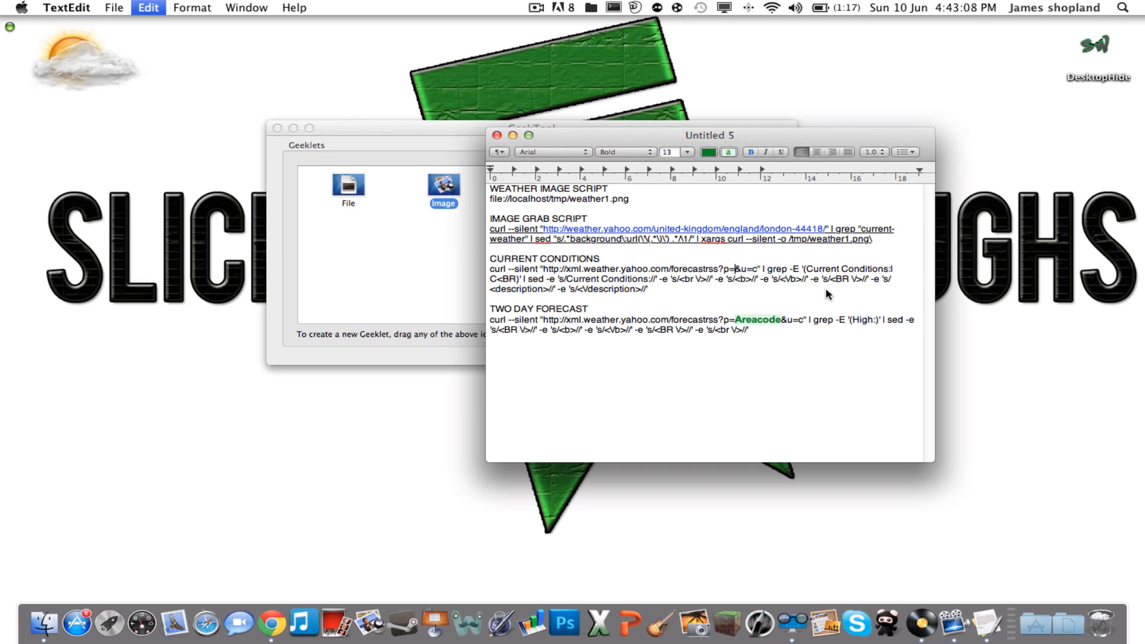
{"action": "mouse_move", "coordinate": [740, 216]}
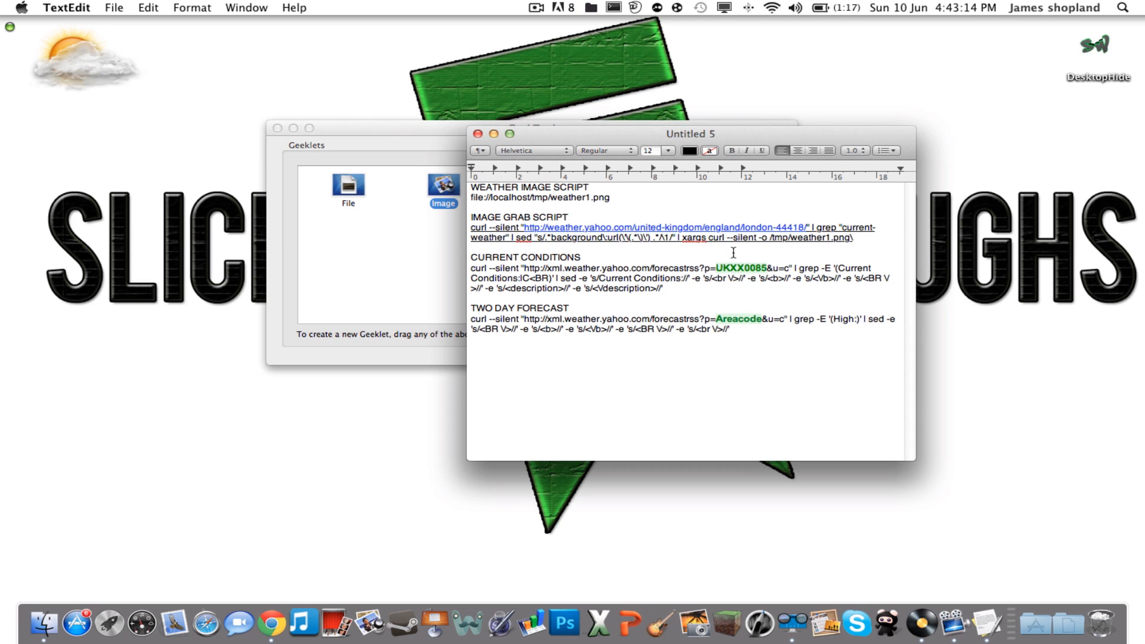
Put UKXX0085 into the forecast command and select the current conditions command for copying.
{"action": "double_click", "coordinate": [738, 319]}
{"action": "type", "text": "UKXX0085"}
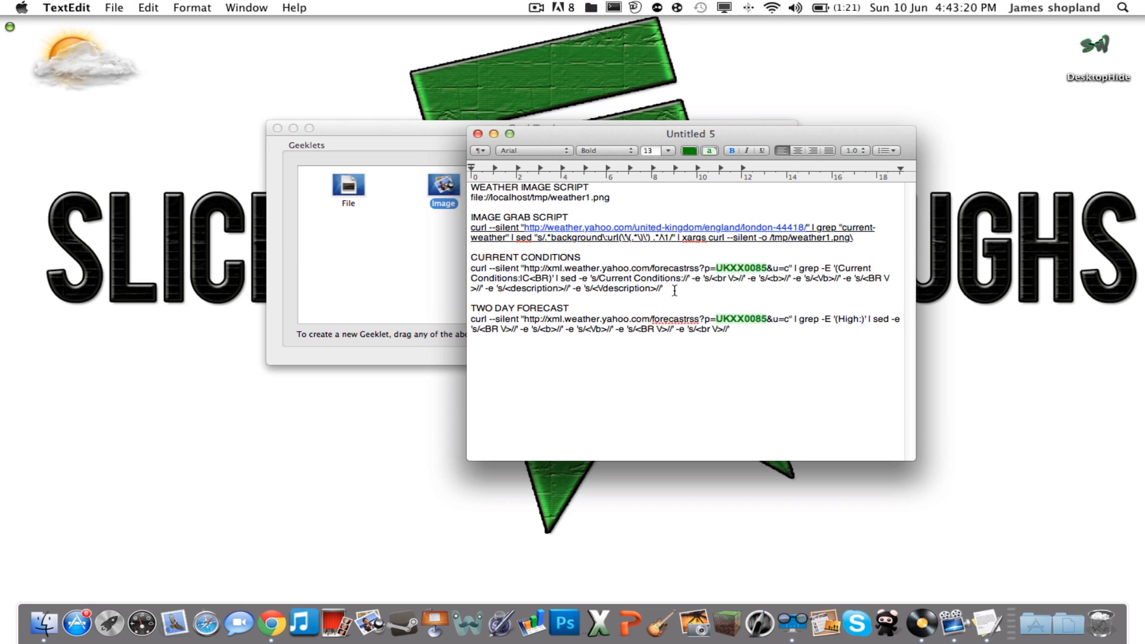
{"action": "left_click_drag", "start_coordinate": [471, 267], "coordinate": [663, 288]}
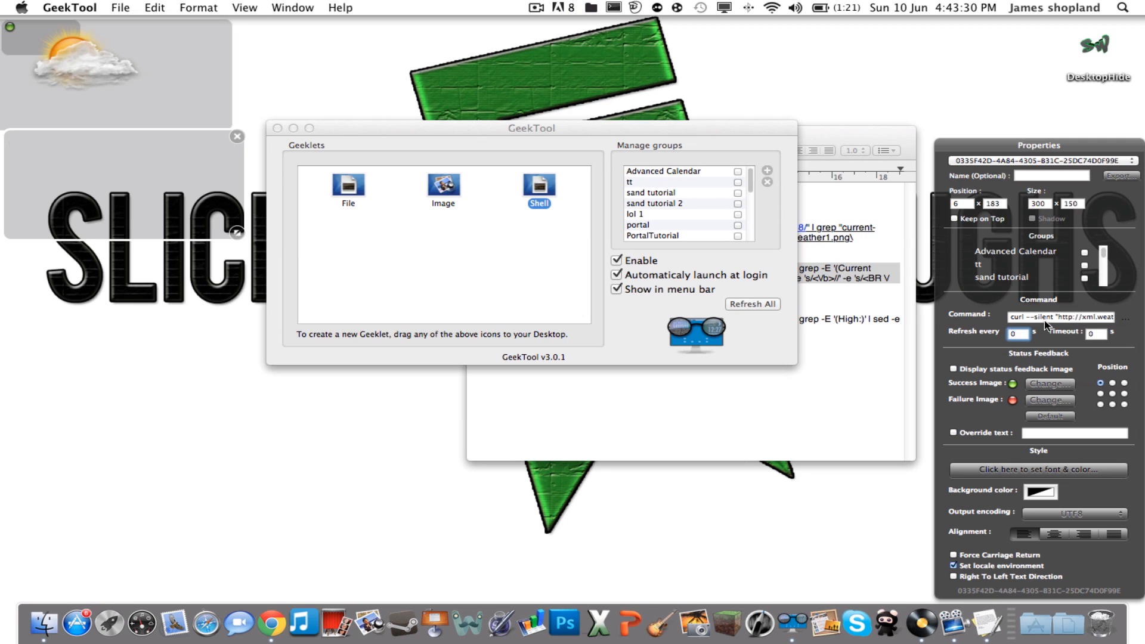
Set the conditions geeklet to refresh every 1 s, size 18 font, positioned beside the icon.
{"action": "type", "text": "1"}
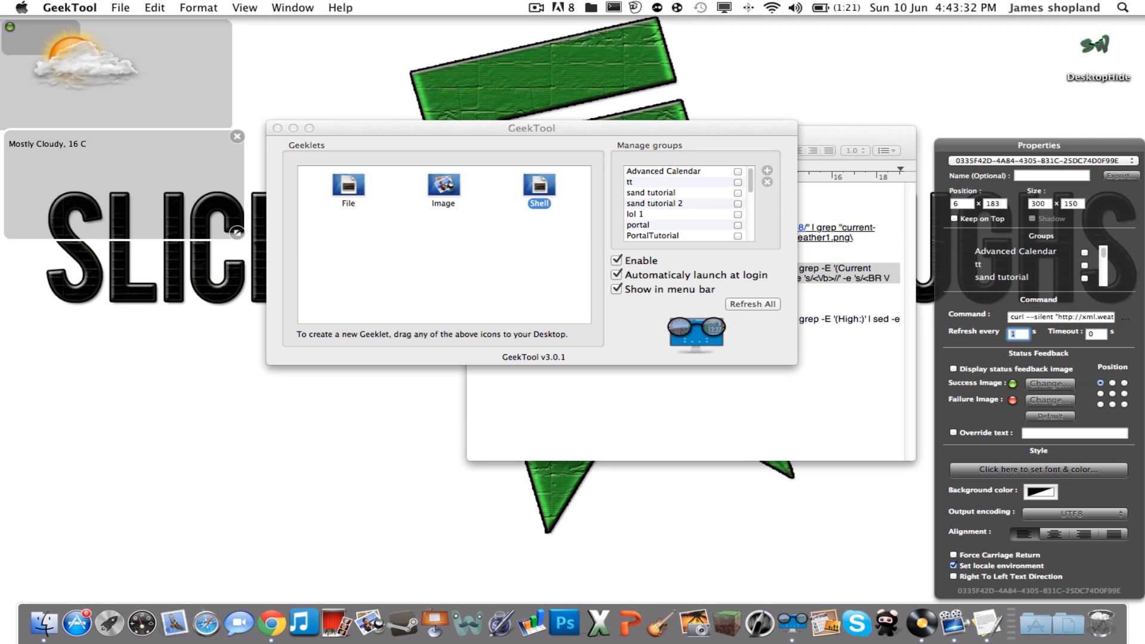
{"action": "mouse_move", "coordinate": [1075, 458]}
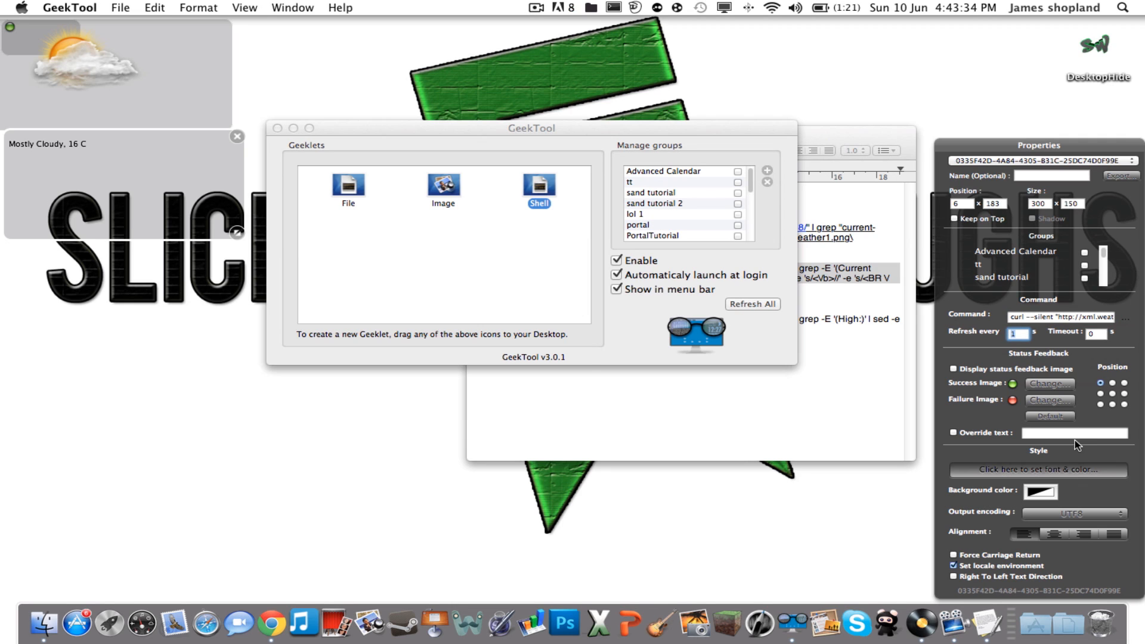
{"action": "left_click", "coordinate": [1042, 486]}
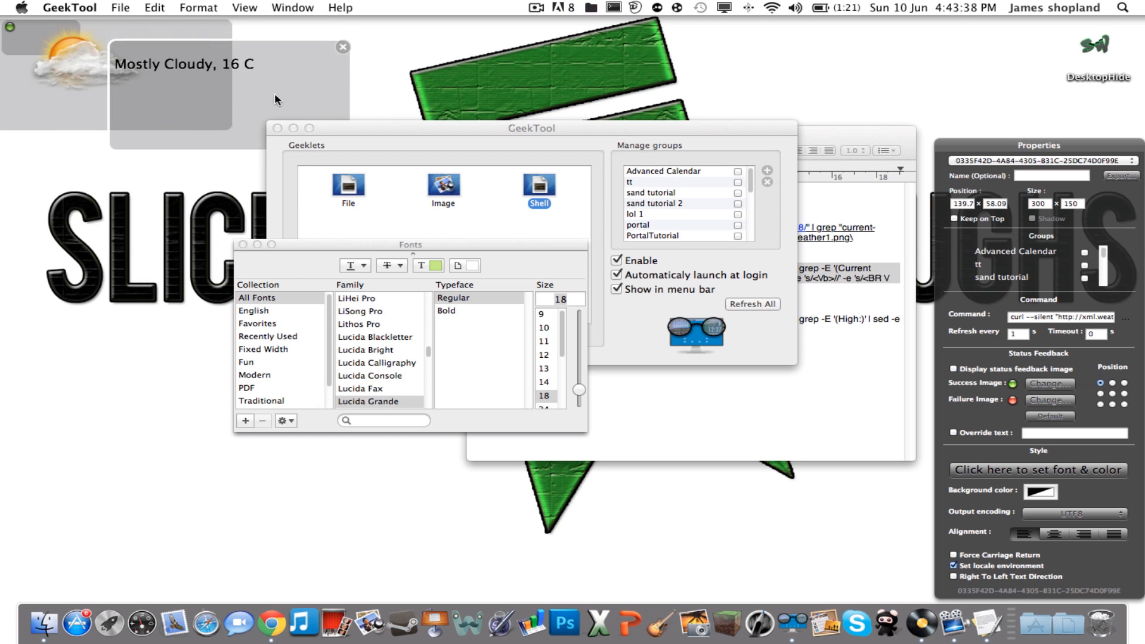
{"action": "left_click_drag", "start_coordinate": [172, 83], "coordinate": [186, 87]}
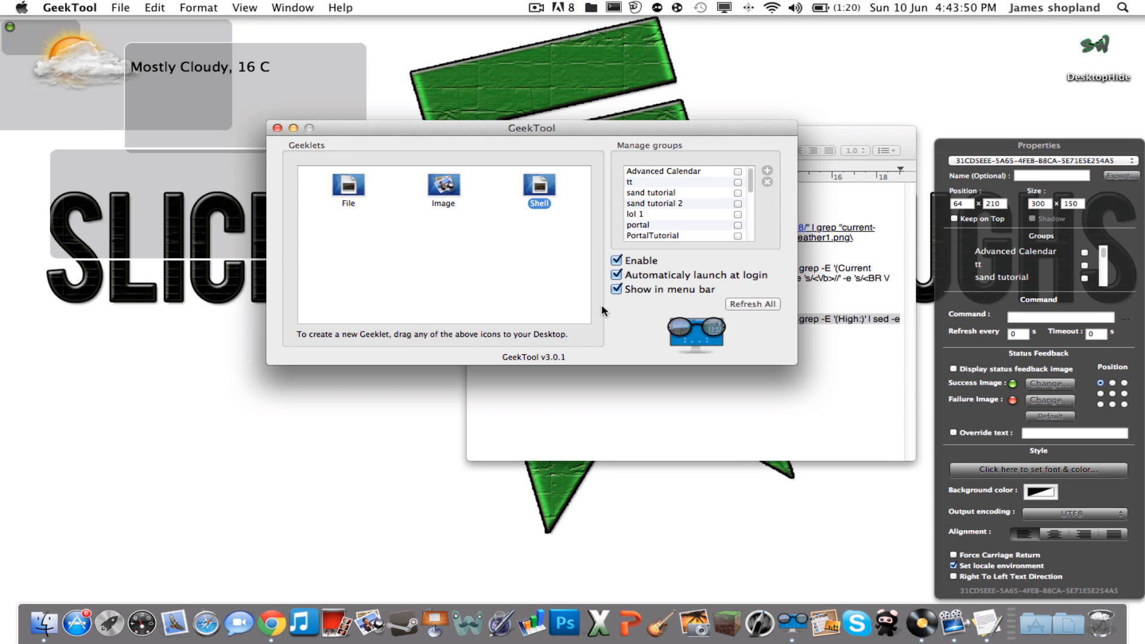
Paste the forecast command, refresh every 1 s, and enlarge its font.
{"action": "left_click", "coordinate": [1066, 331]}
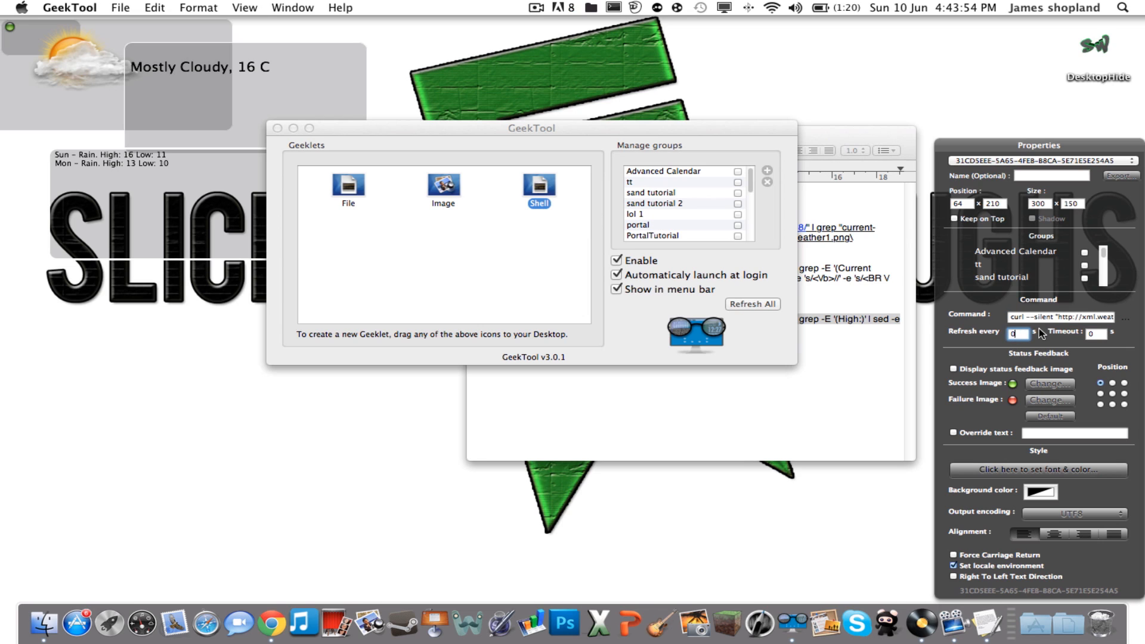
{"action": "type", "text": "1"}
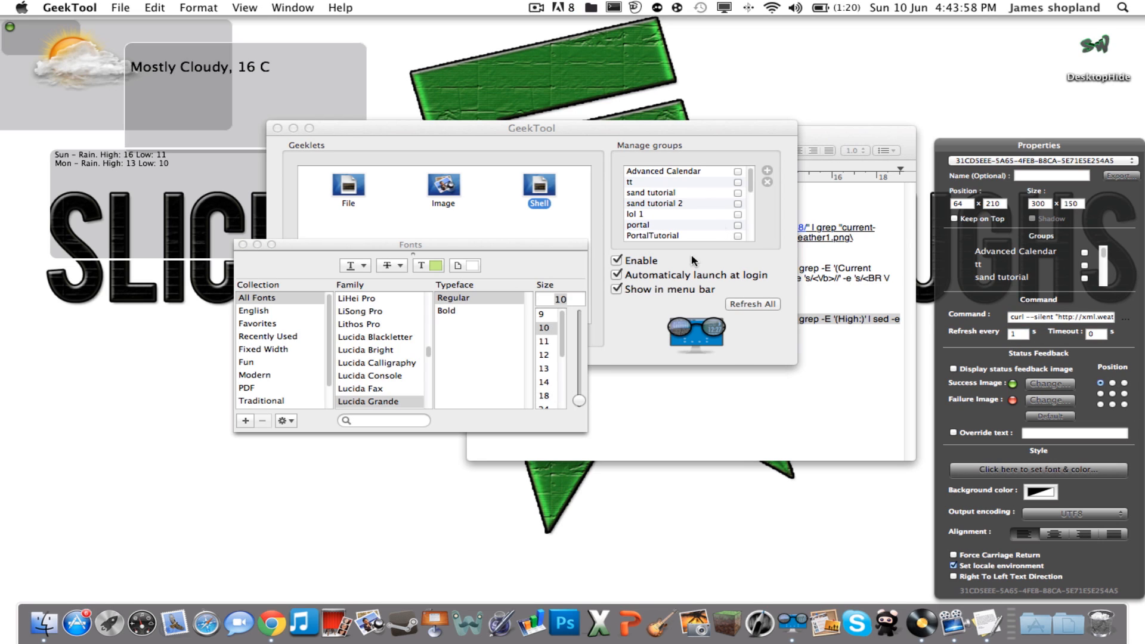
{"action": "left_click", "coordinate": [544, 395]}
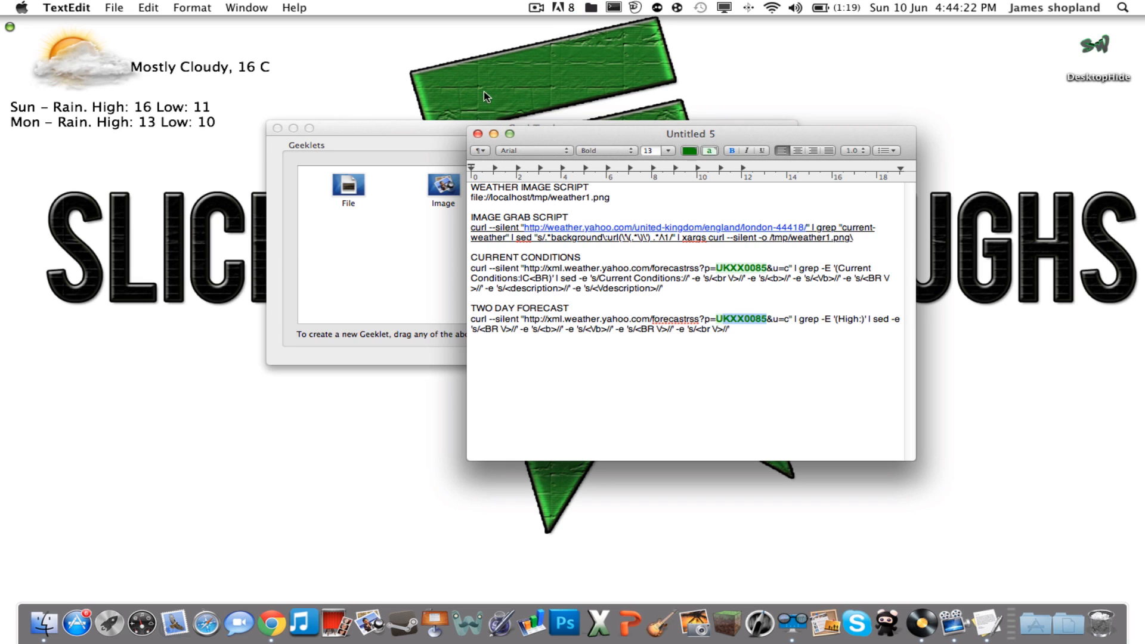
{"action": "mouse_move", "coordinate": [58, 70]}
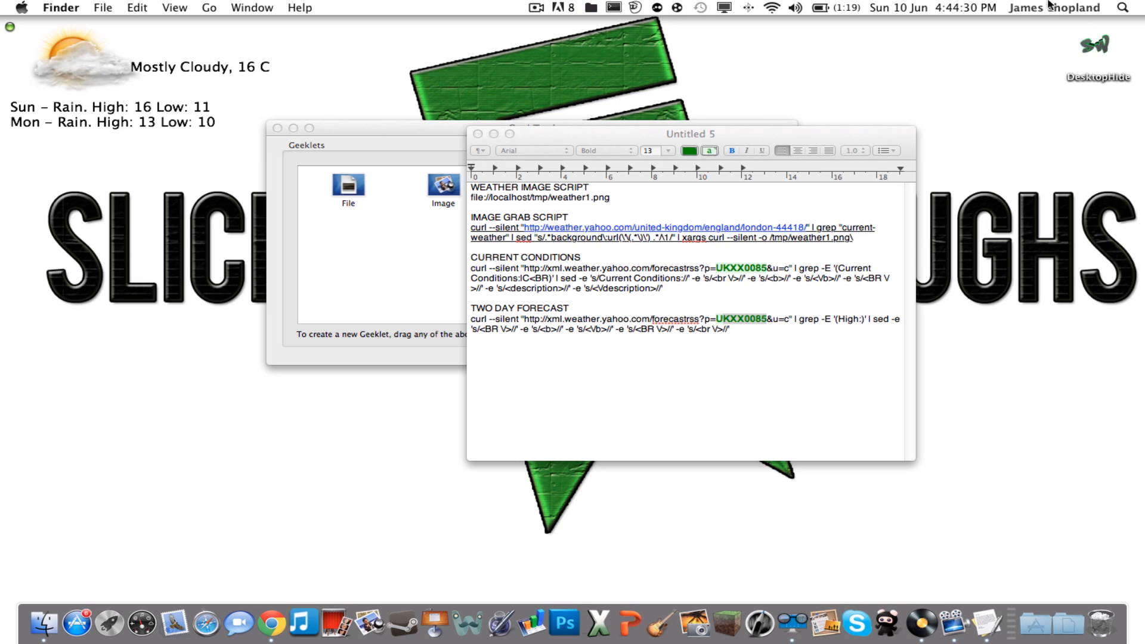
Dismiss GeekTool via its menu bar item and minimize the TextEdit notes window.
{"action": "left_click", "coordinate": [606, 8]}
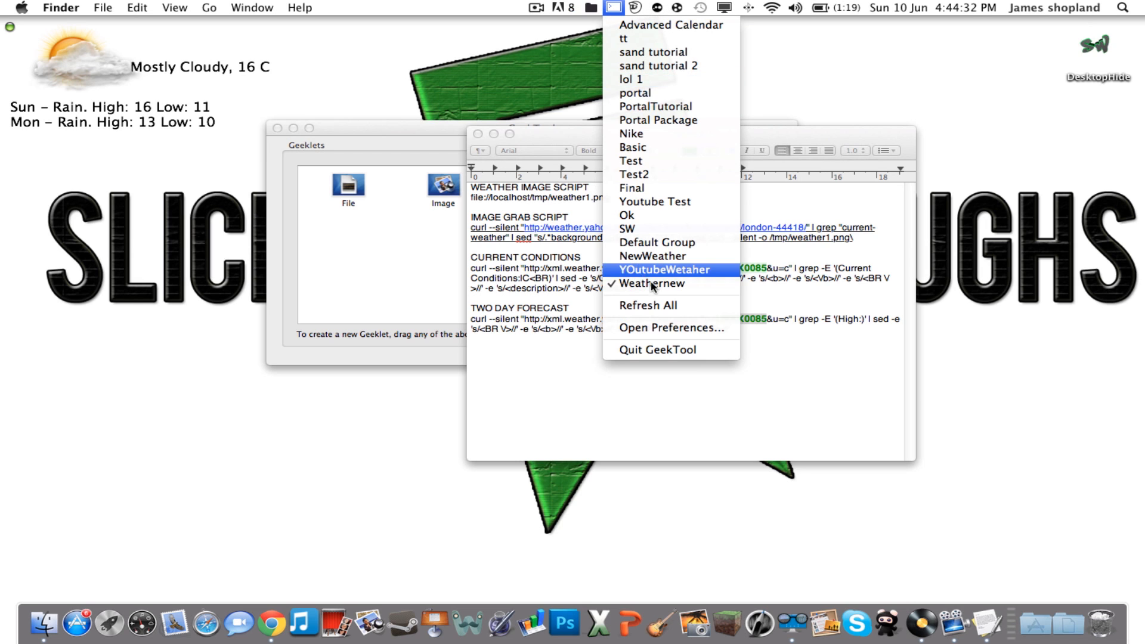
{"action": "left_click", "coordinate": [653, 284]}
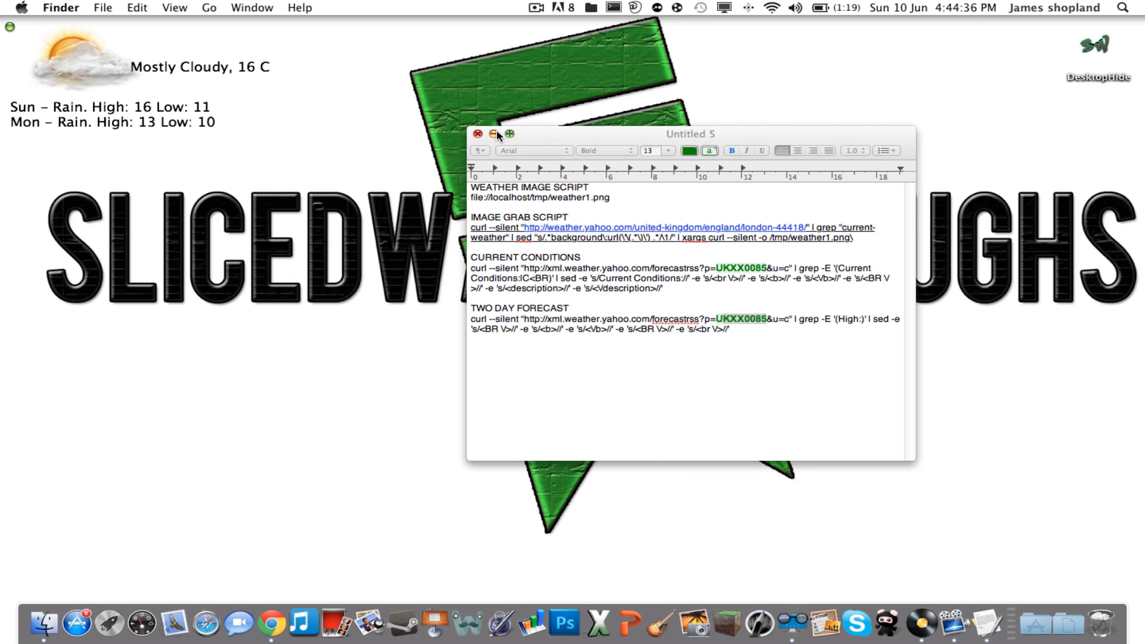
{"action": "left_click", "coordinate": [488, 148]}
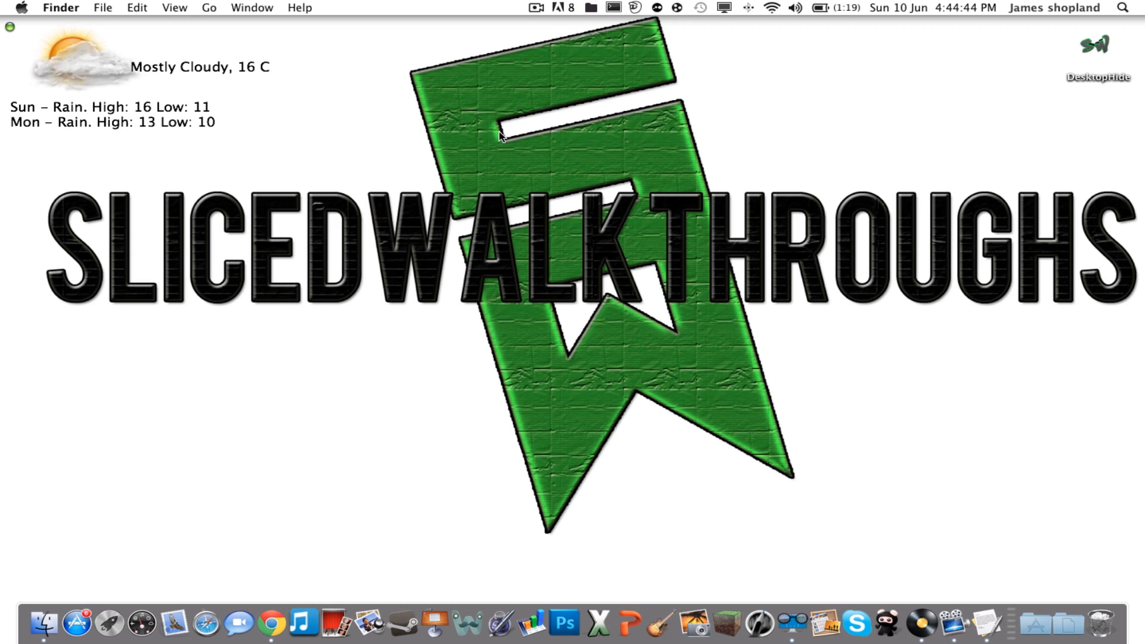
{"action": "mouse_move", "coordinate": [101, 54]}
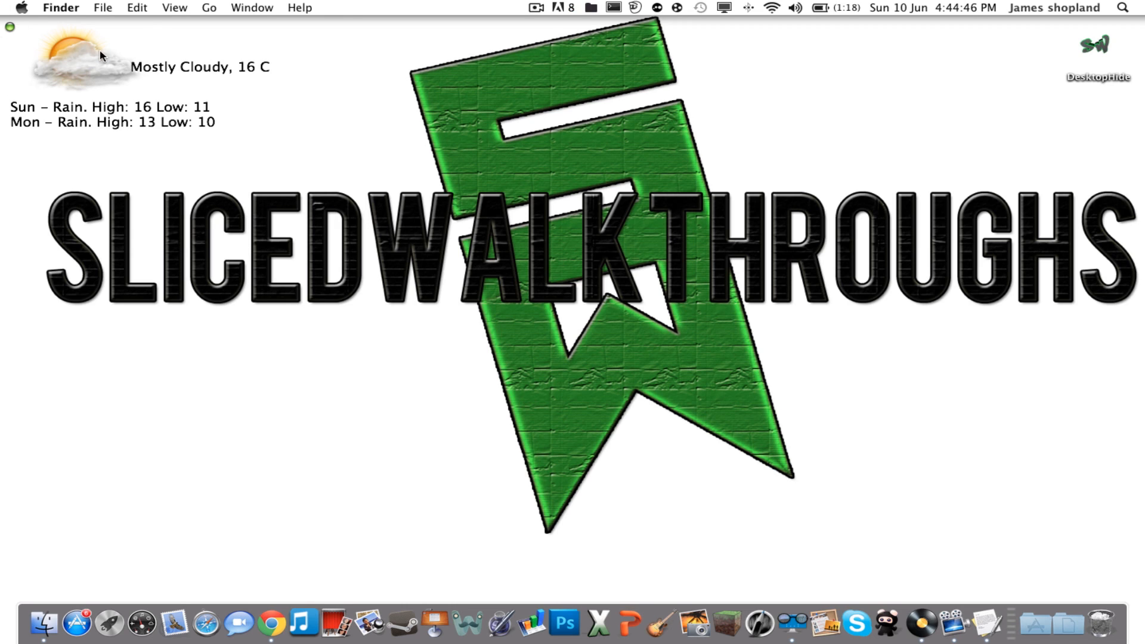